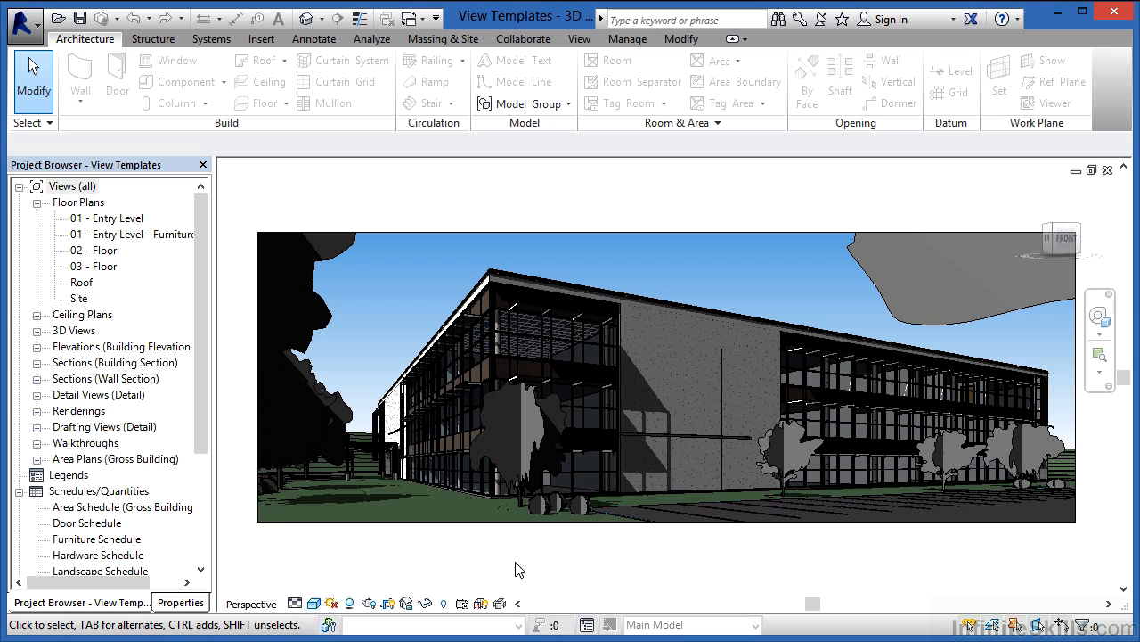
mouse_move(597, 153)
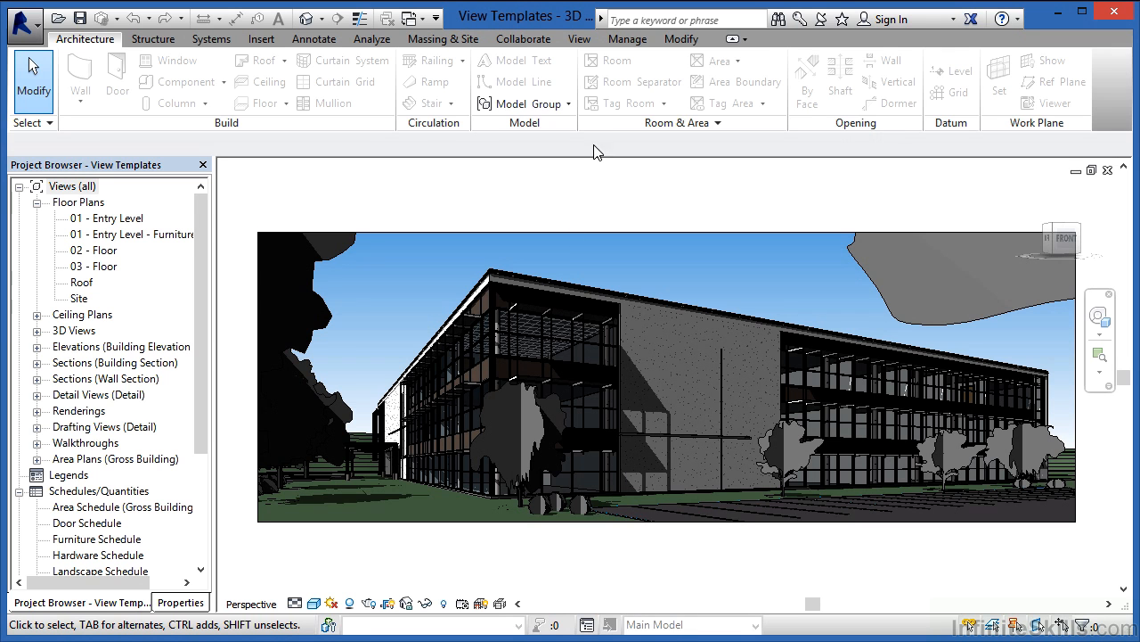
Show the View ribbon tools that hold the view template commands.
left_click(579, 39)
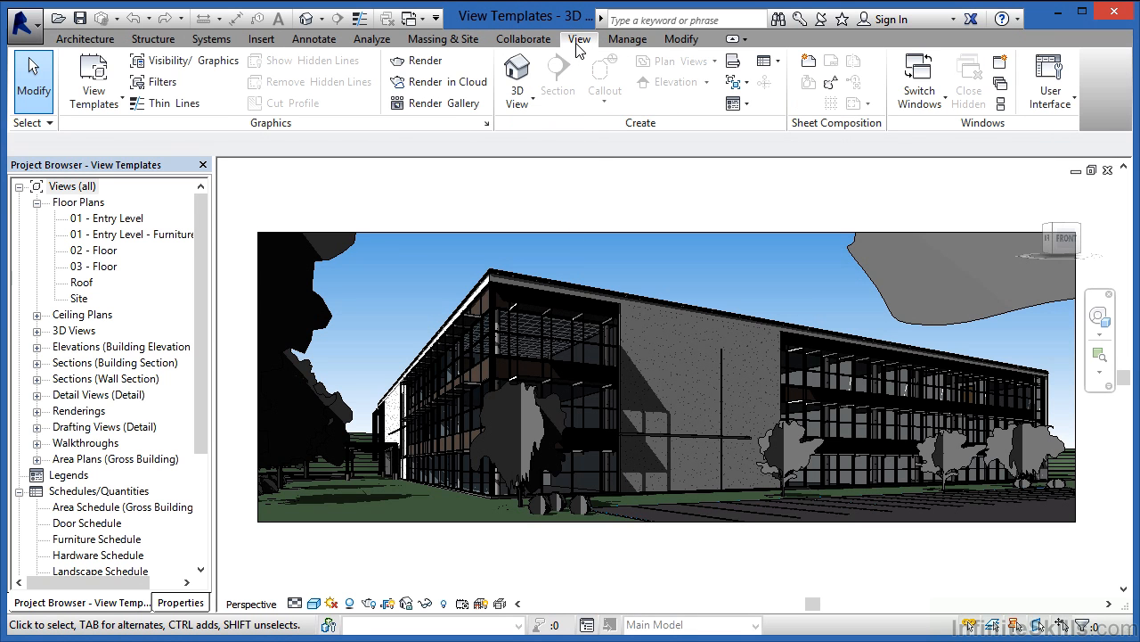
mouse_move(92, 80)
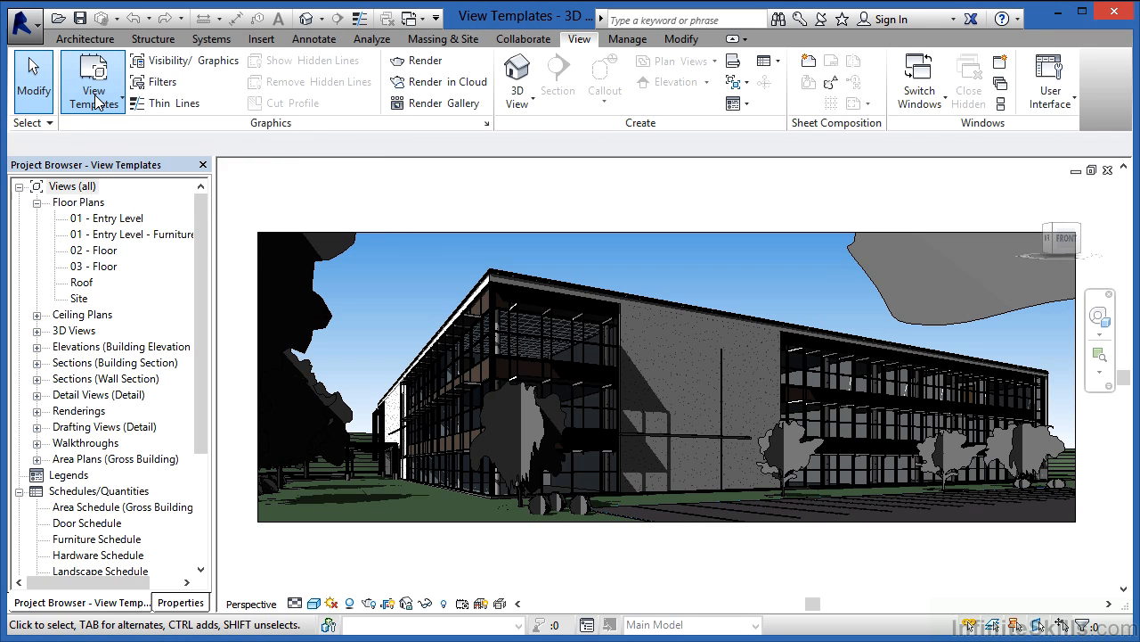
Drop down the View Templates actions in the Graphics panel.
left_click(93, 80)
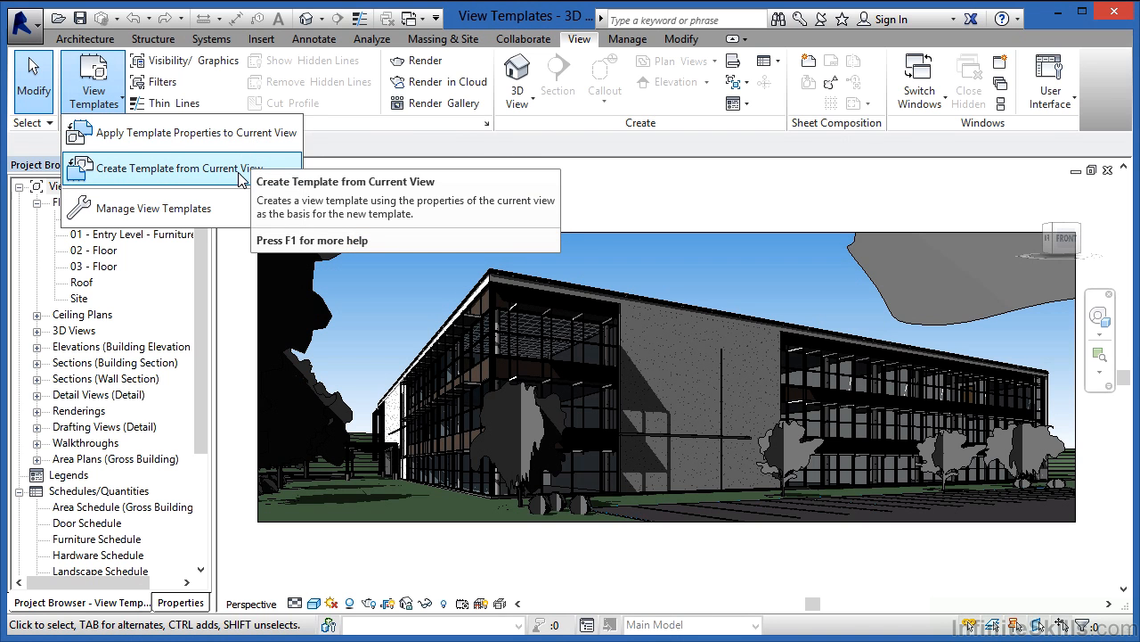
mouse_move(196, 207)
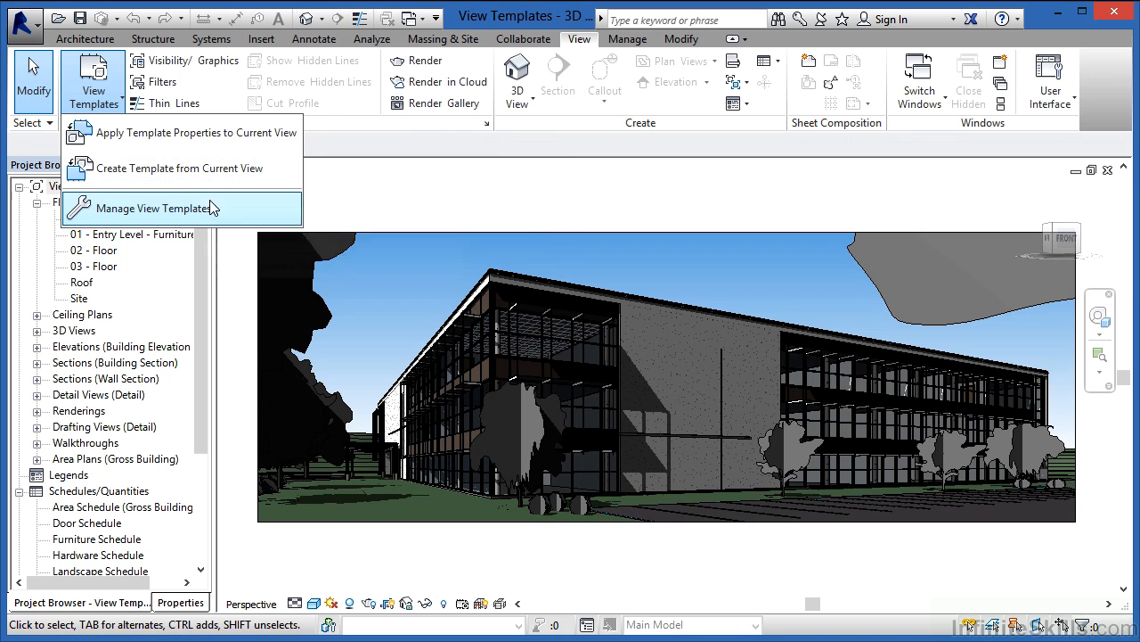
mouse_move(210, 206)
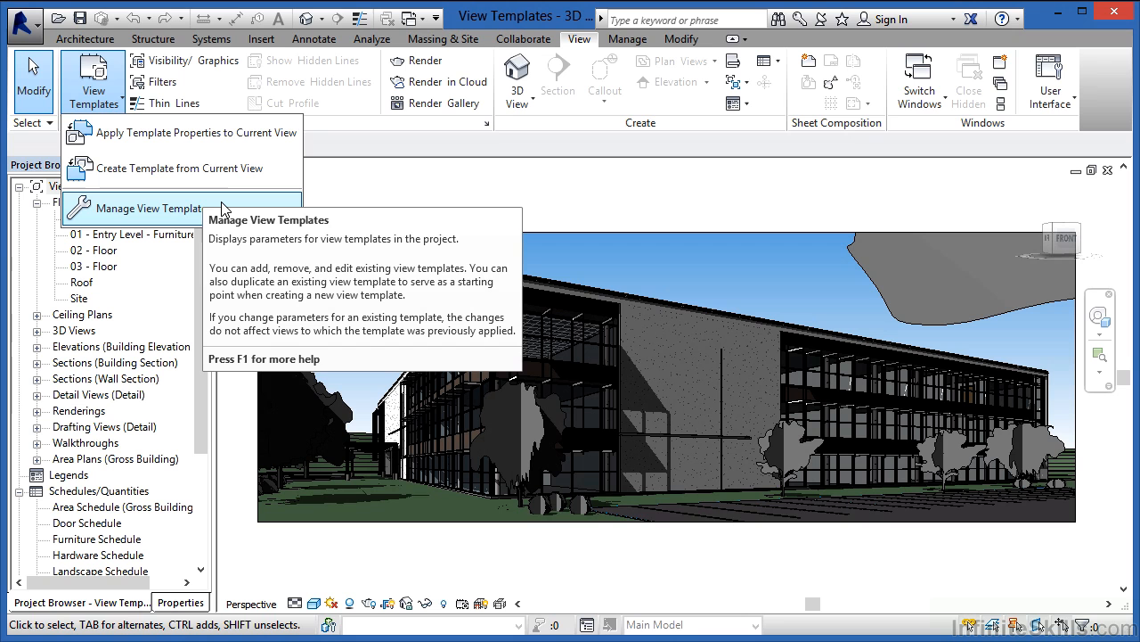
mouse_move(221, 175)
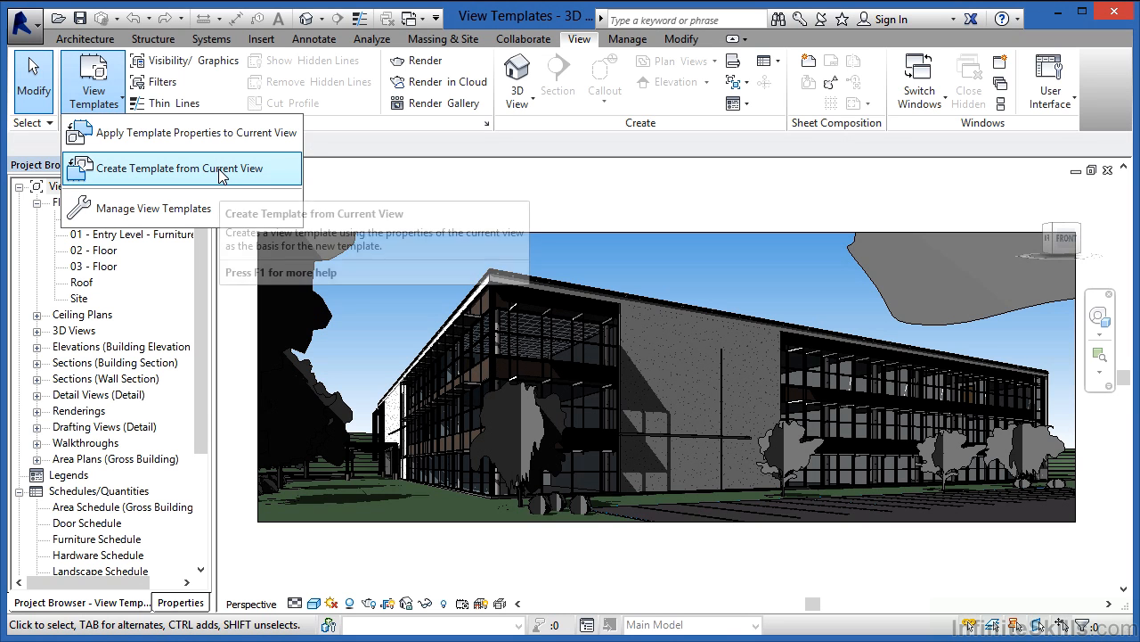
mouse_move(221, 177)
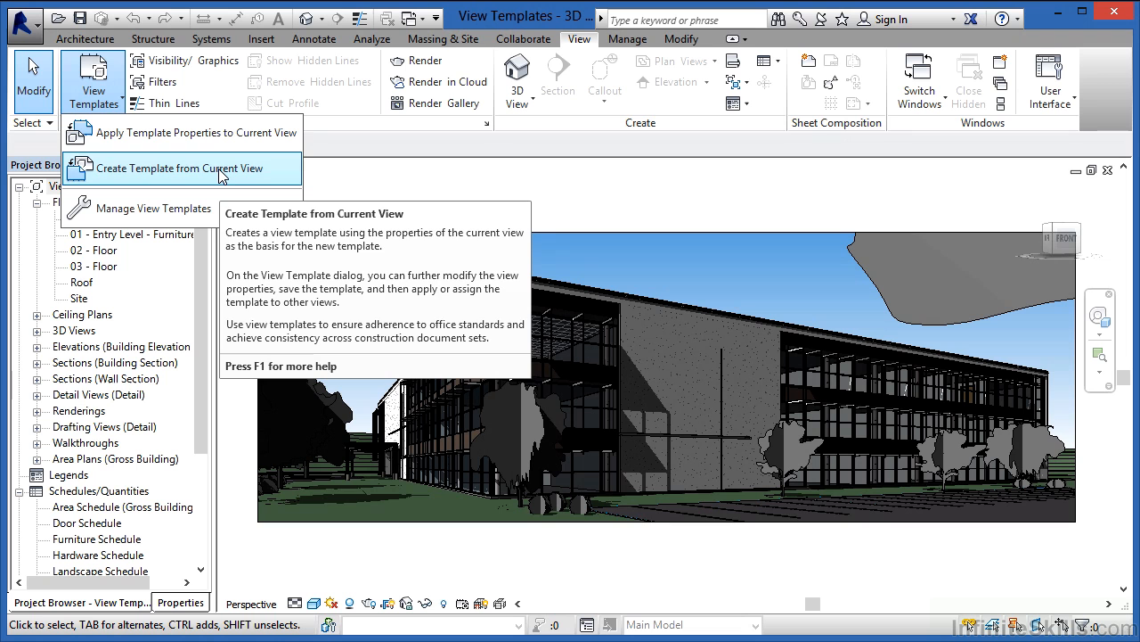
mouse_move(210, 143)
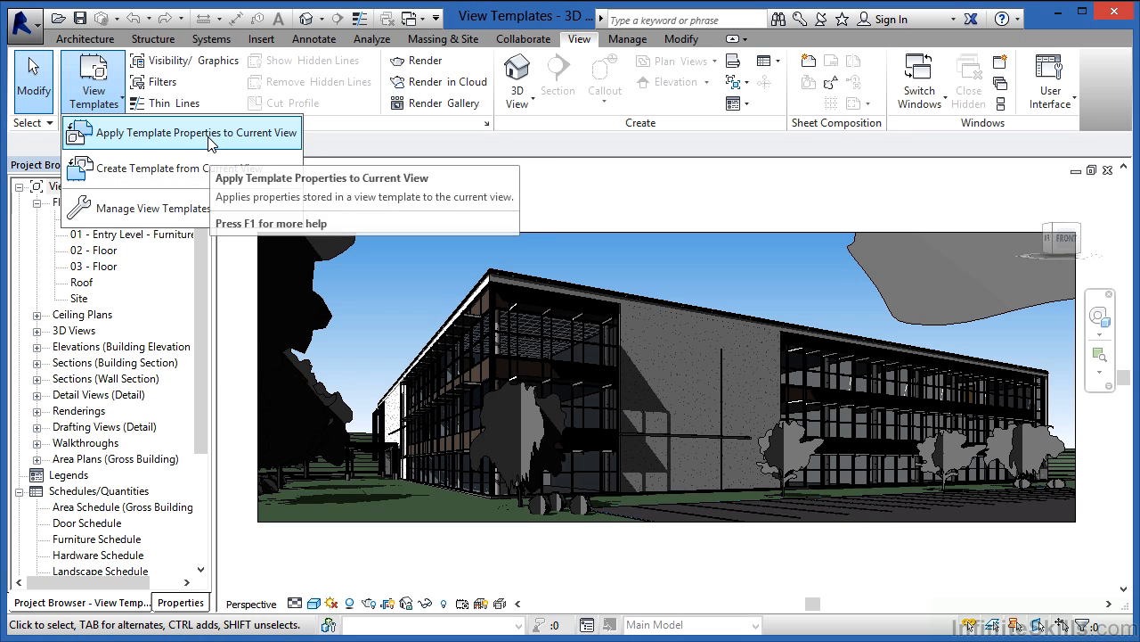
mouse_move(211, 142)
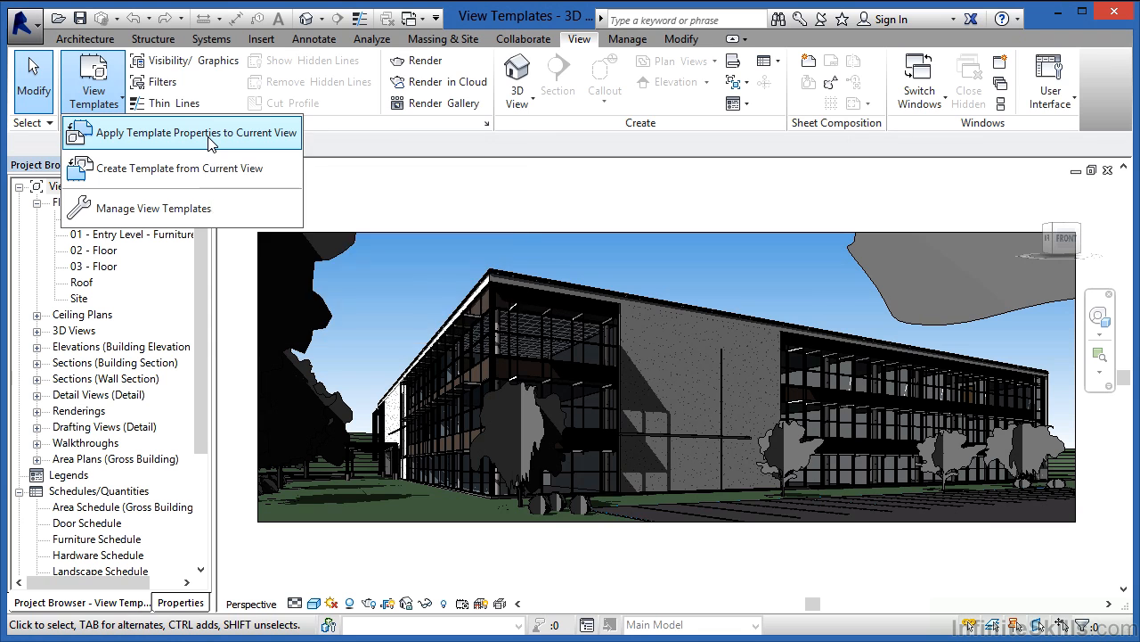
Start Apply Template Properties to Current View, listing Architectural Presentation 3D.
left_click(203, 132)
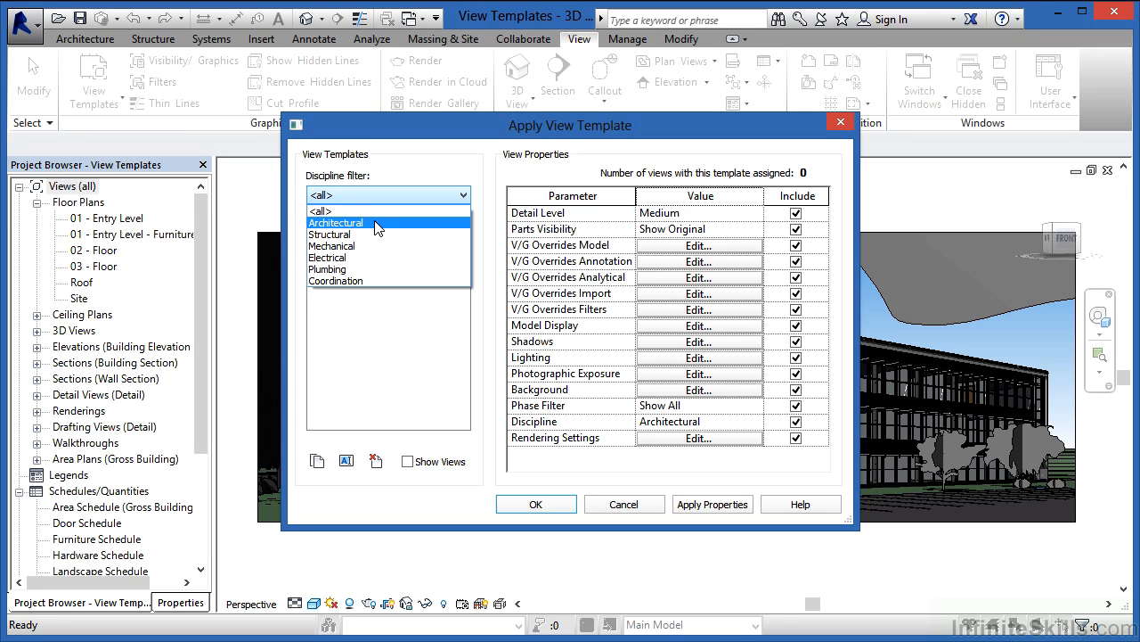
mouse_move(374, 233)
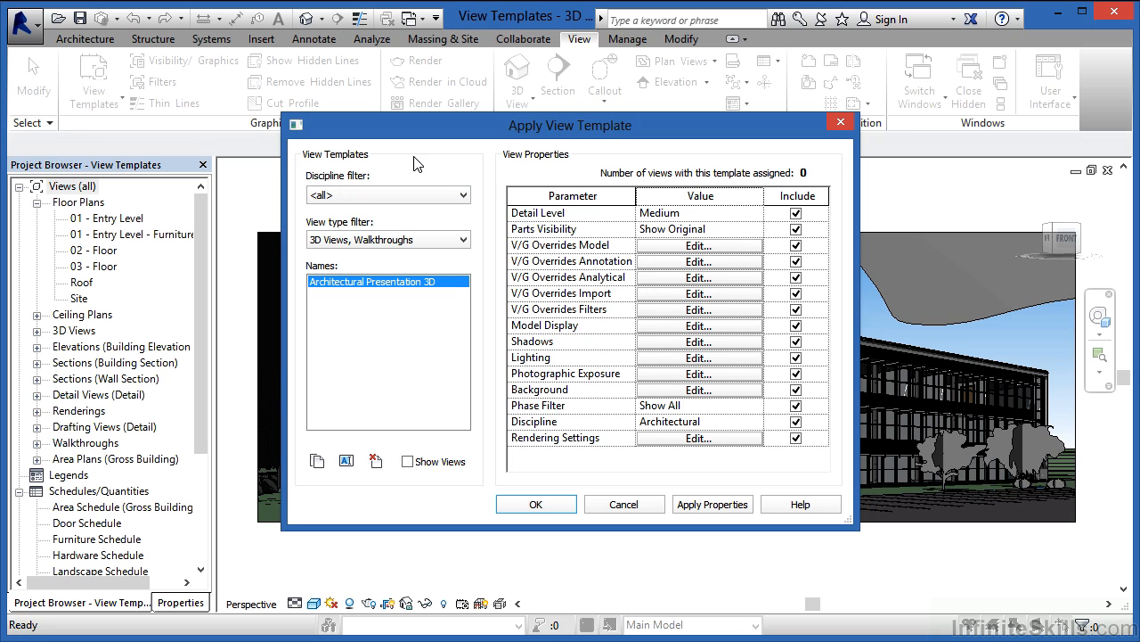
mouse_move(583, 419)
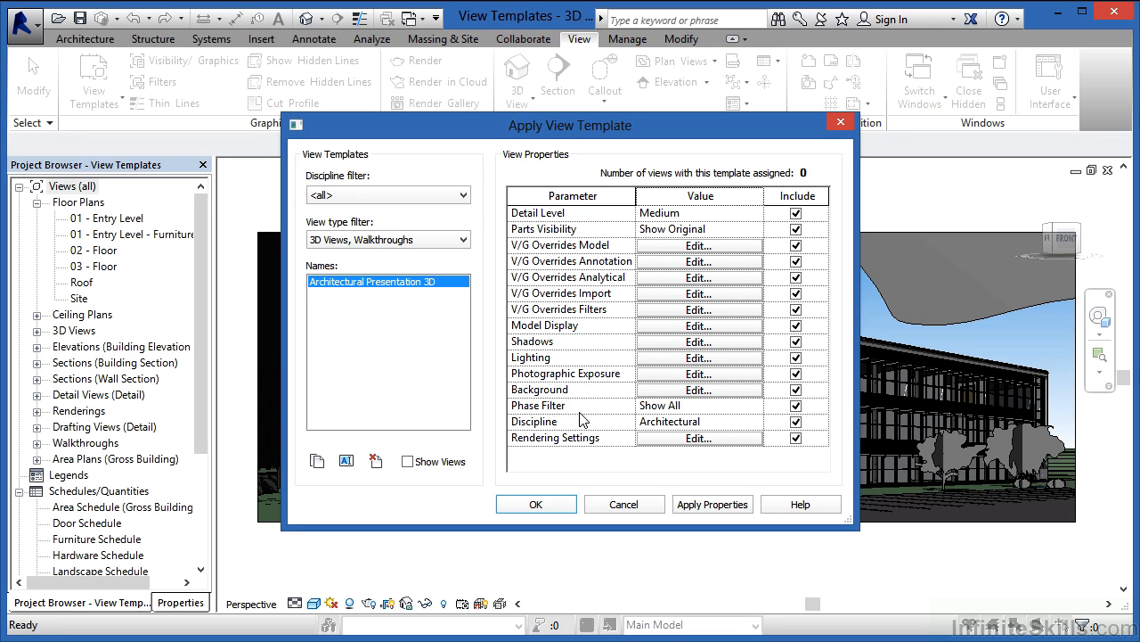
mouse_move(535, 214)
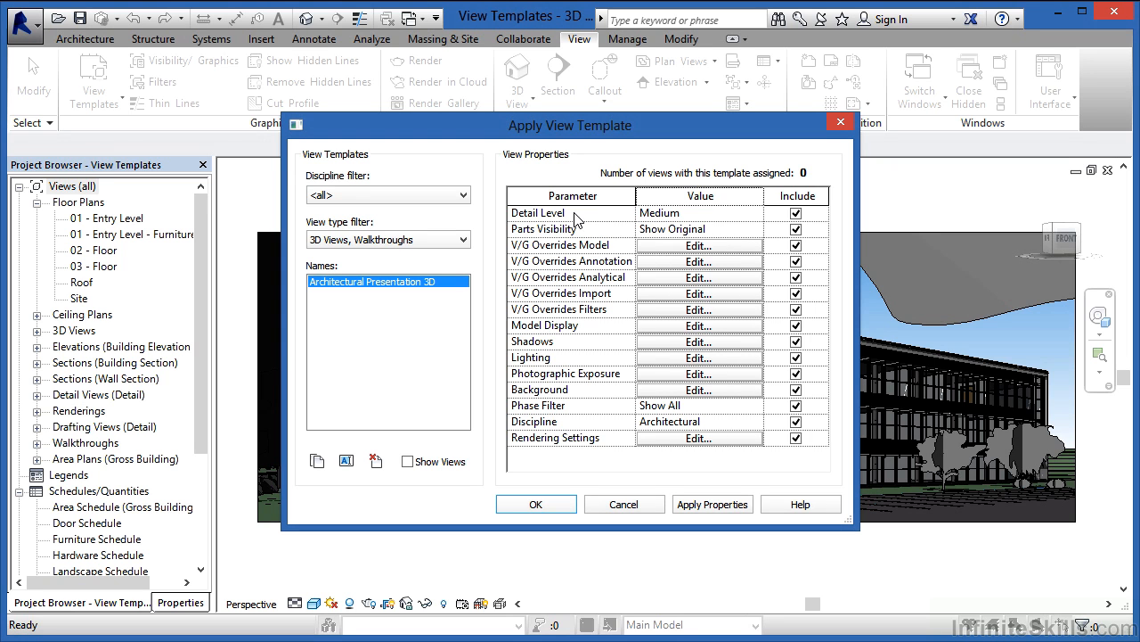
mouse_move(553, 253)
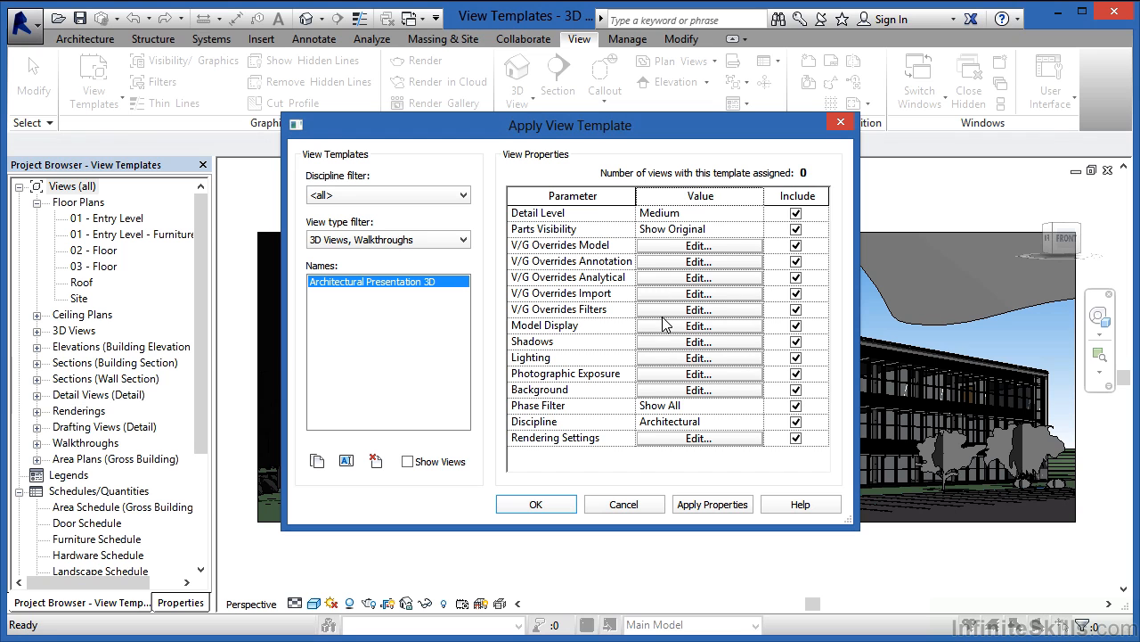
mouse_move(602, 358)
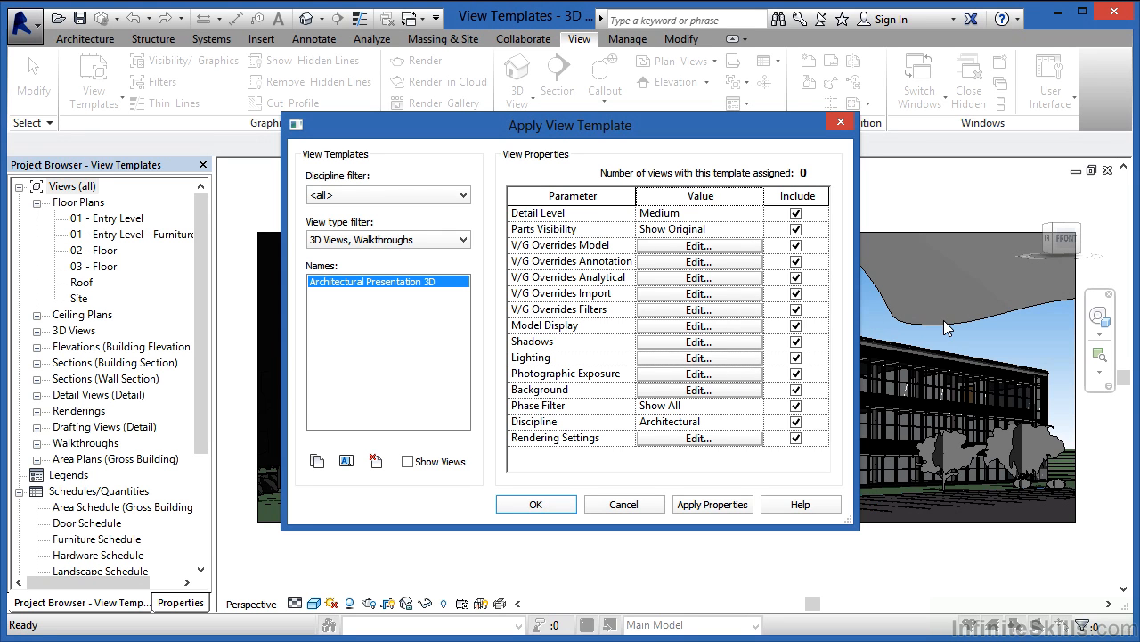
mouse_move(666, 430)
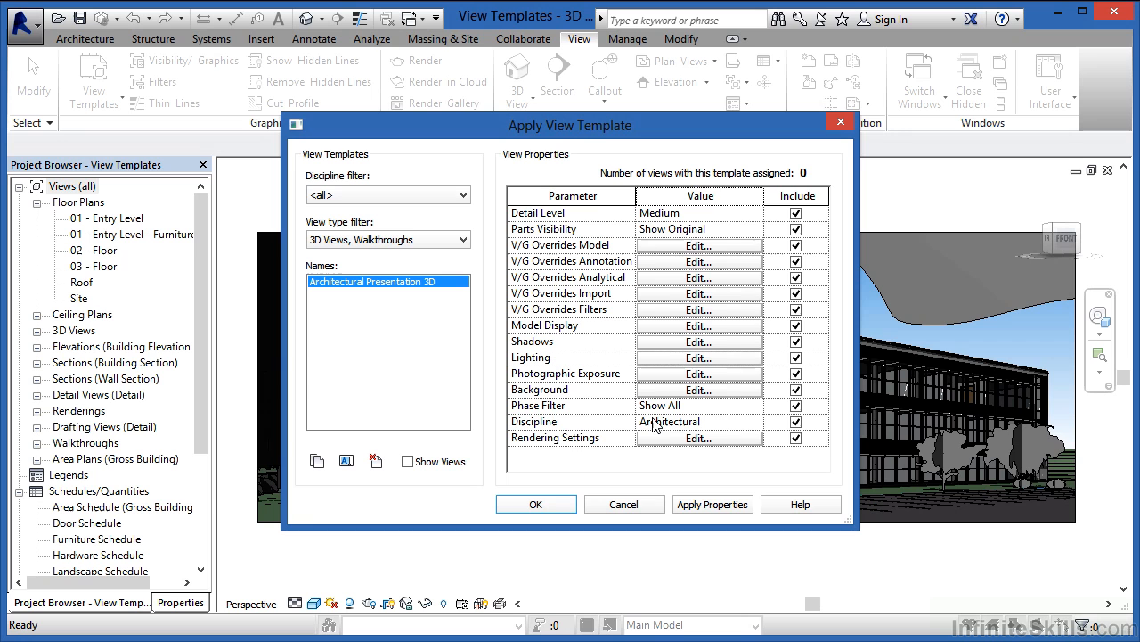
mouse_move(676, 427)
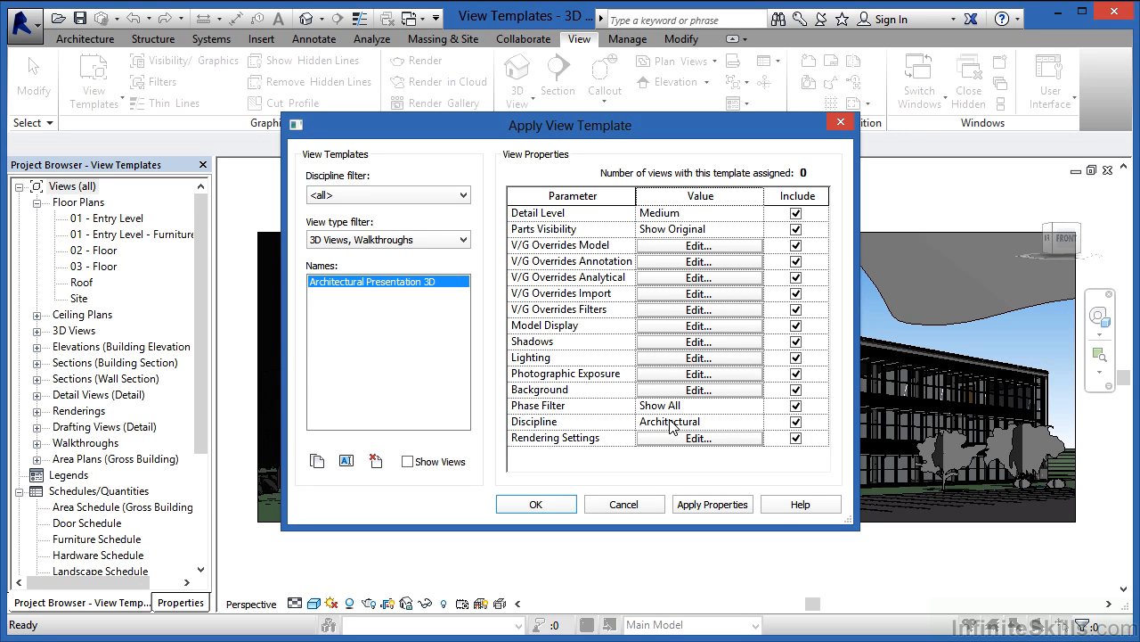
mouse_move(350, 249)
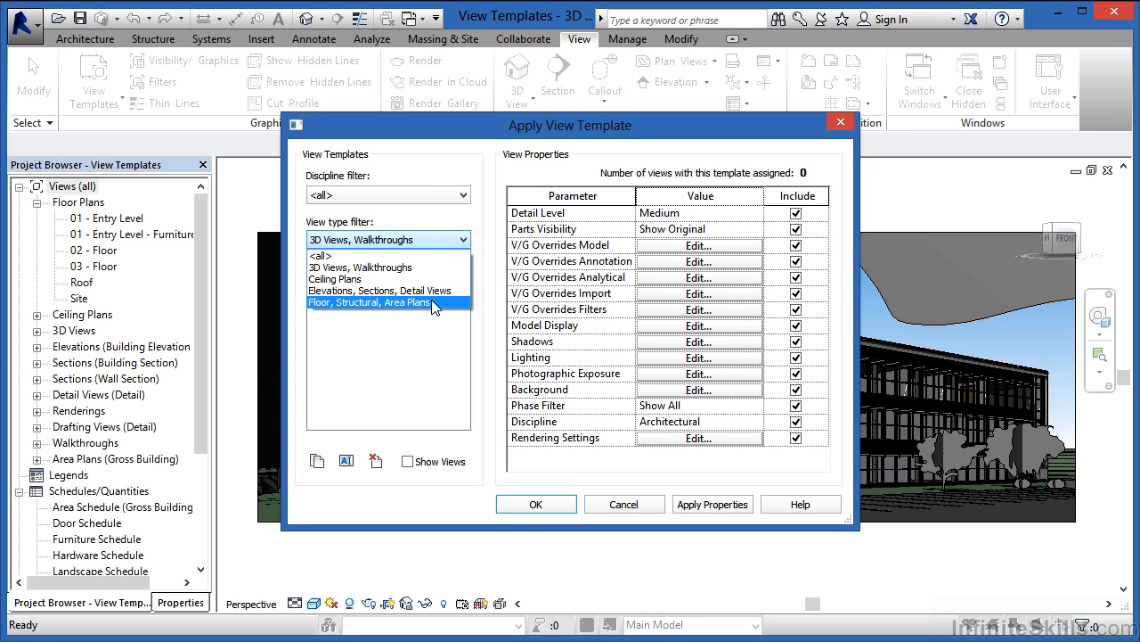
Filter the template list to Floor, Structural, Area Plans such as Architectural Plan and Site Plan.
left_click(369, 303)
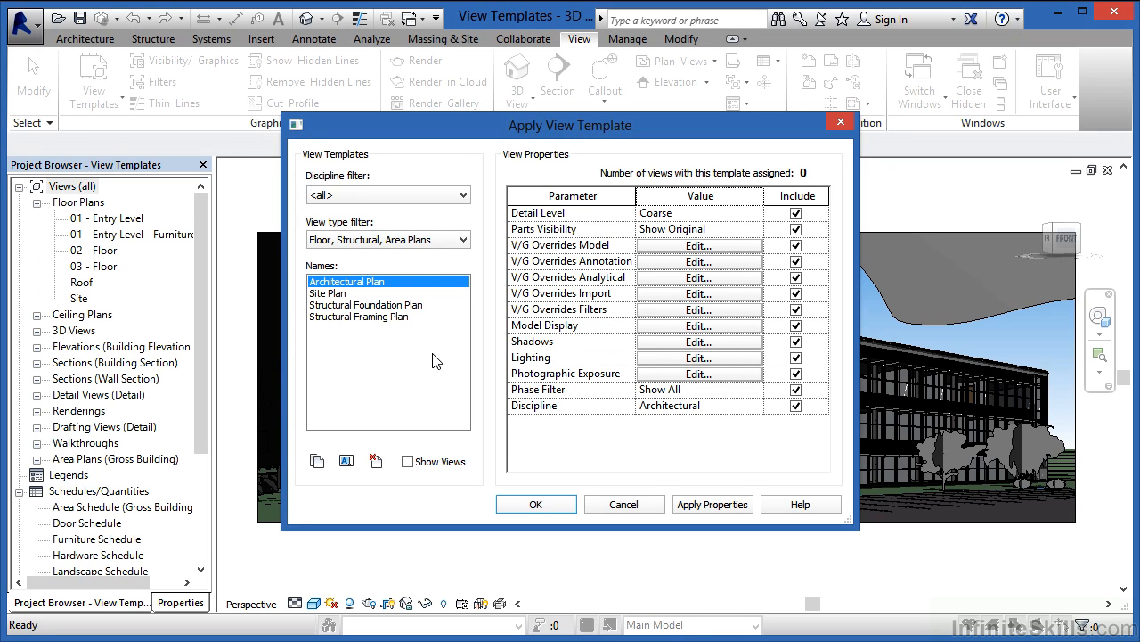
mouse_move(366, 256)
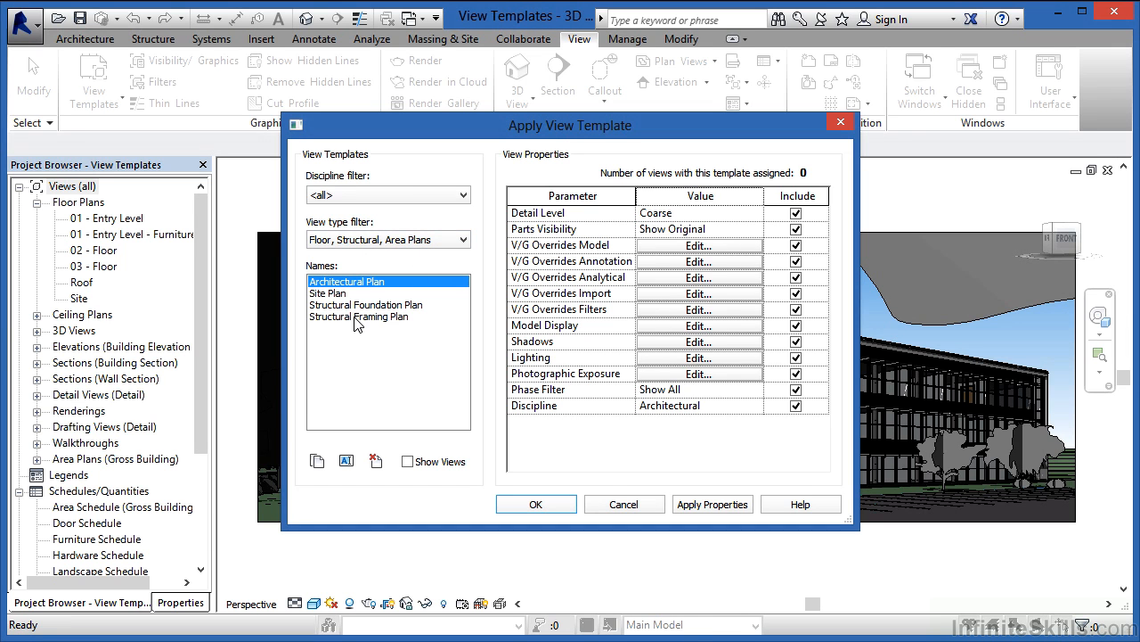
left_click(360, 317)
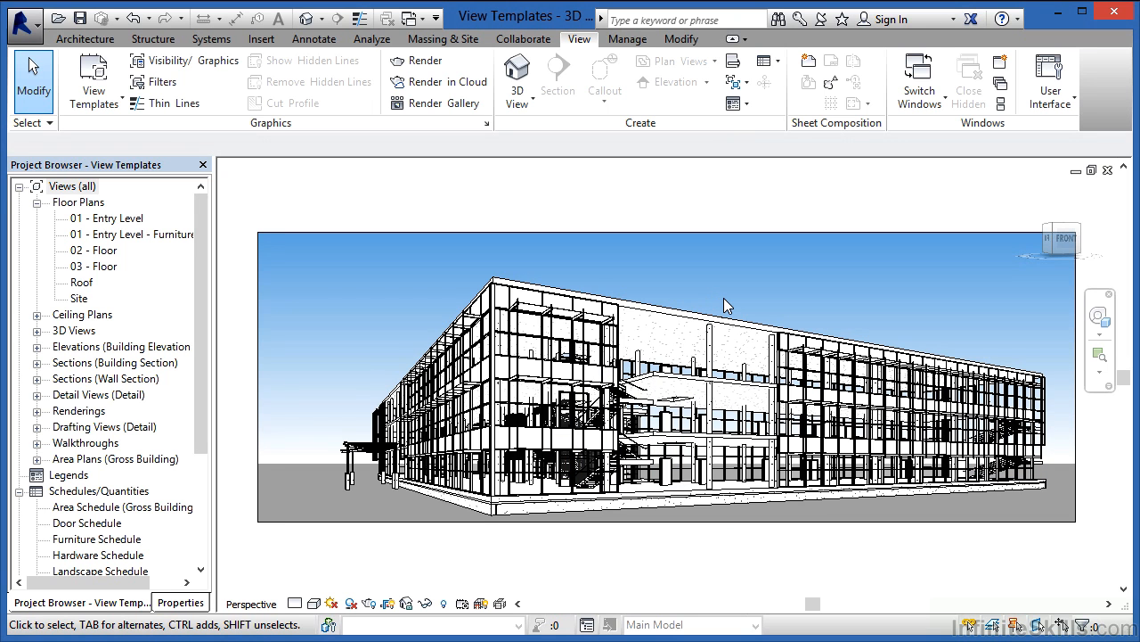
mouse_move(93, 80)
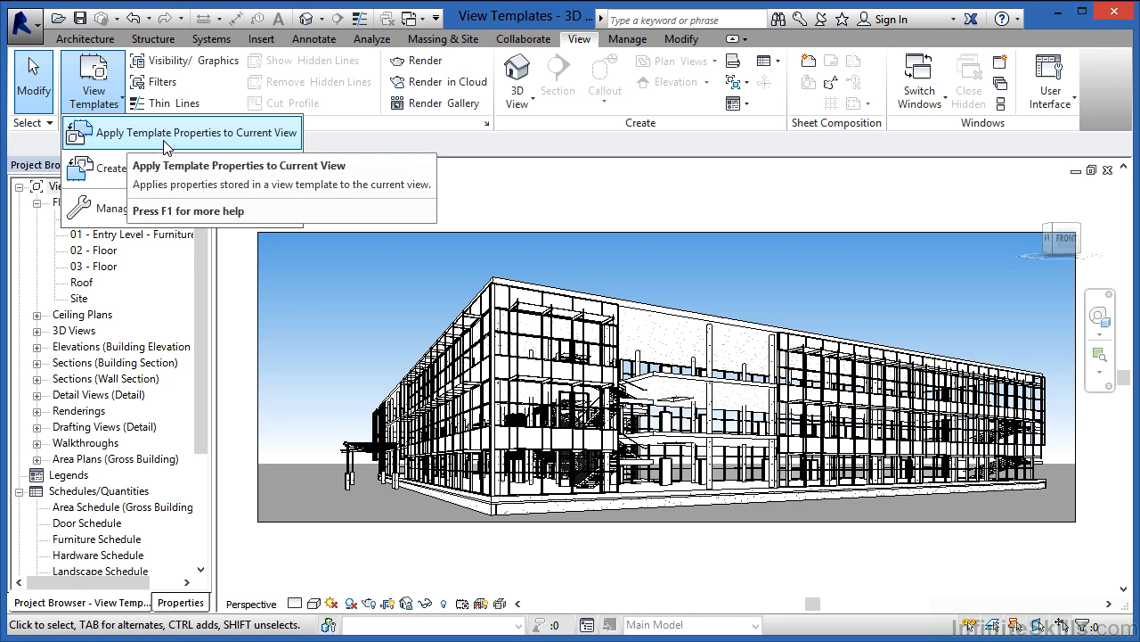
Apply Architectural Presentation 3D properties so the perspective view shows shaded materials and trees.
left_click(176, 132)
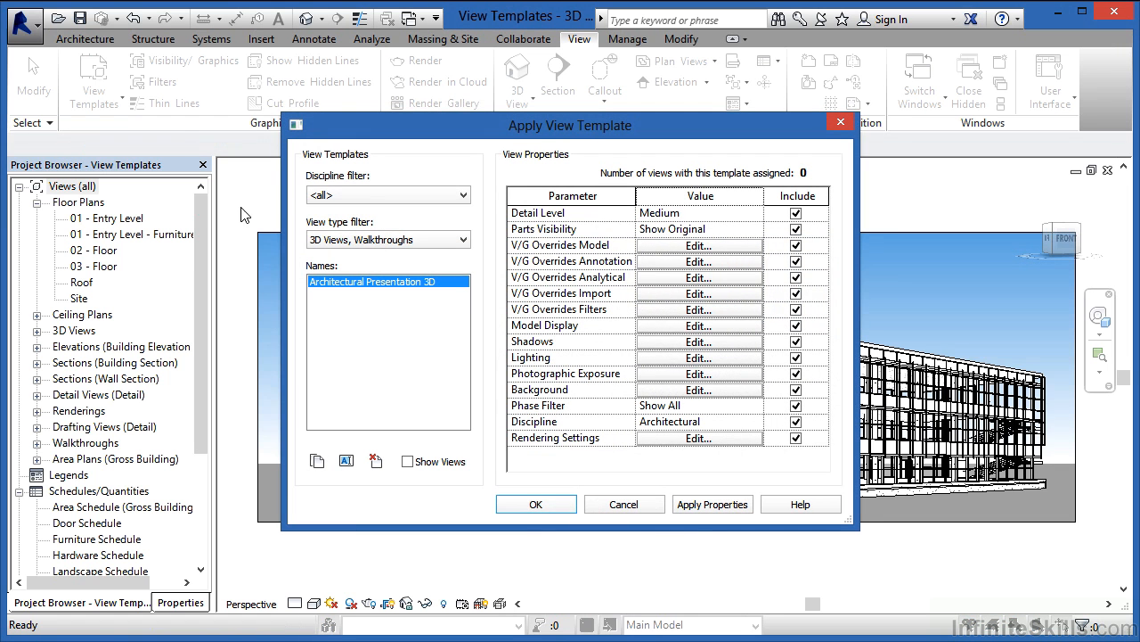
mouse_move(437, 248)
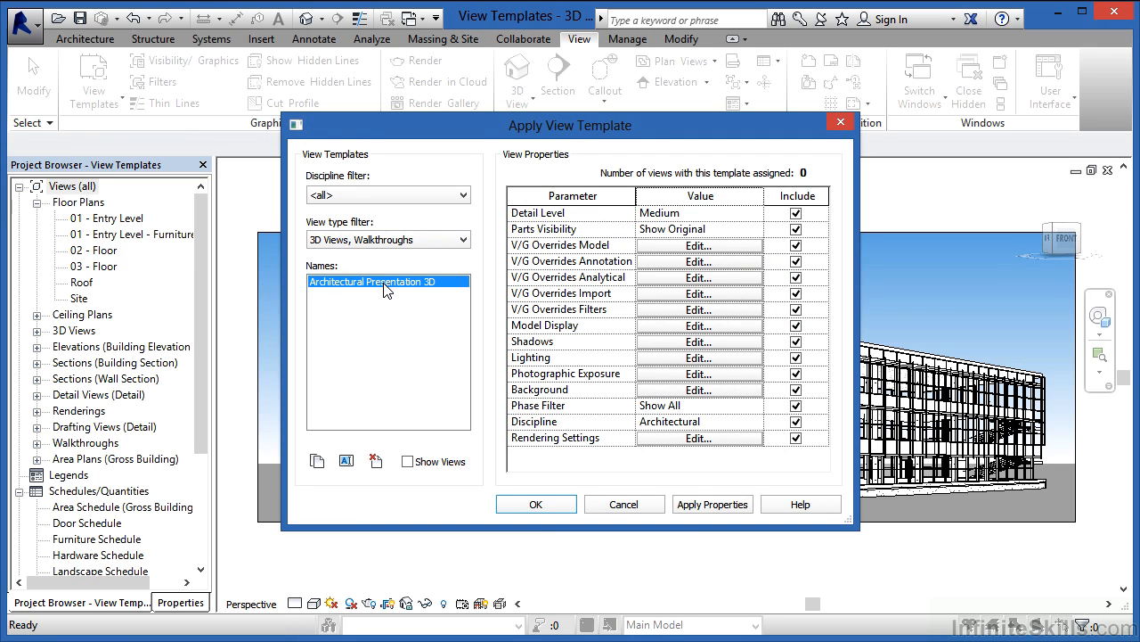
mouse_move(399, 303)
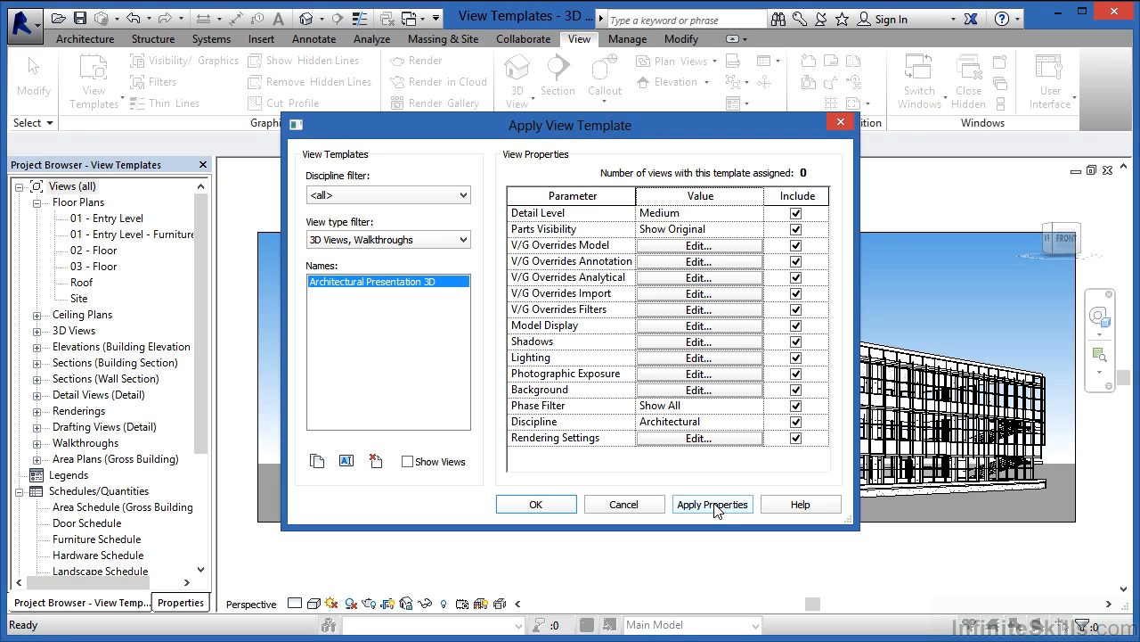
left_click(713, 503)
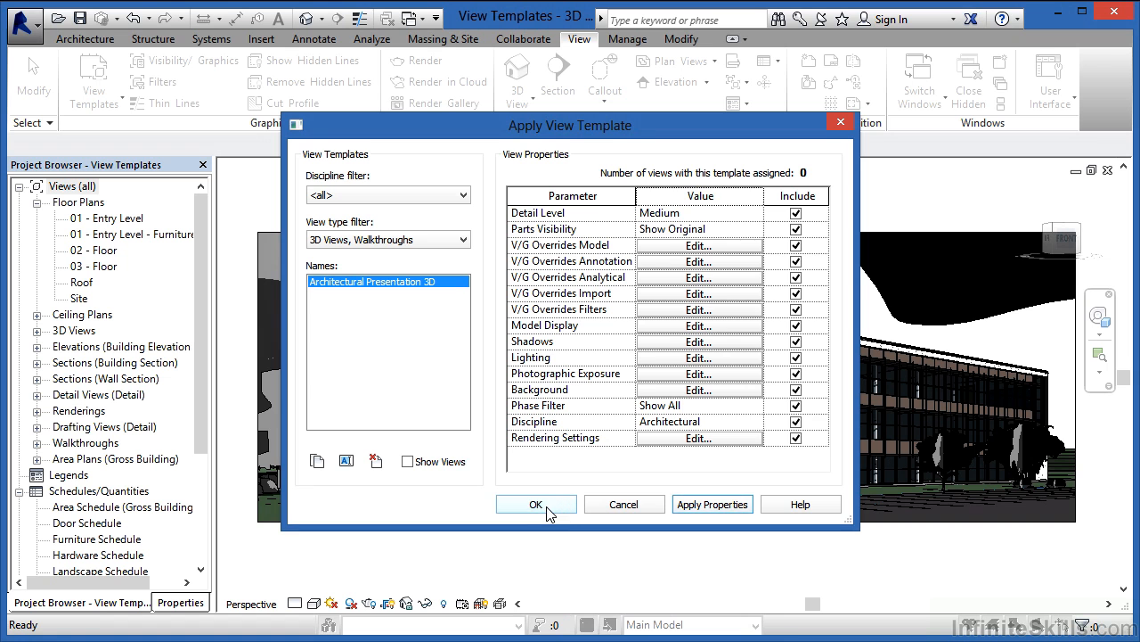
left_click(534, 503)
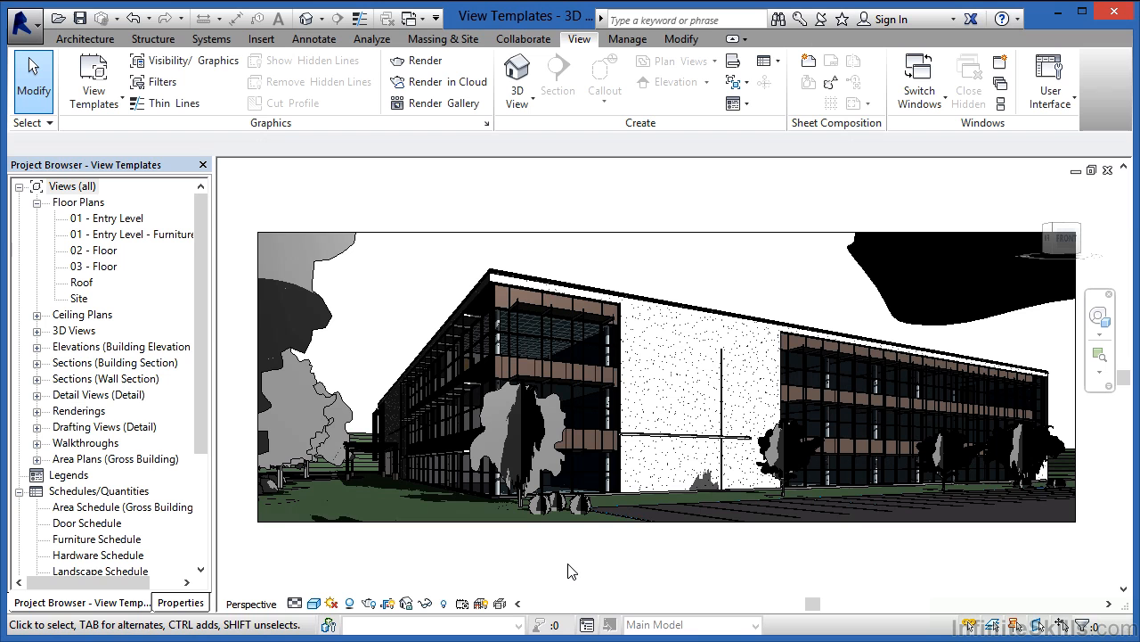
mouse_move(581, 560)
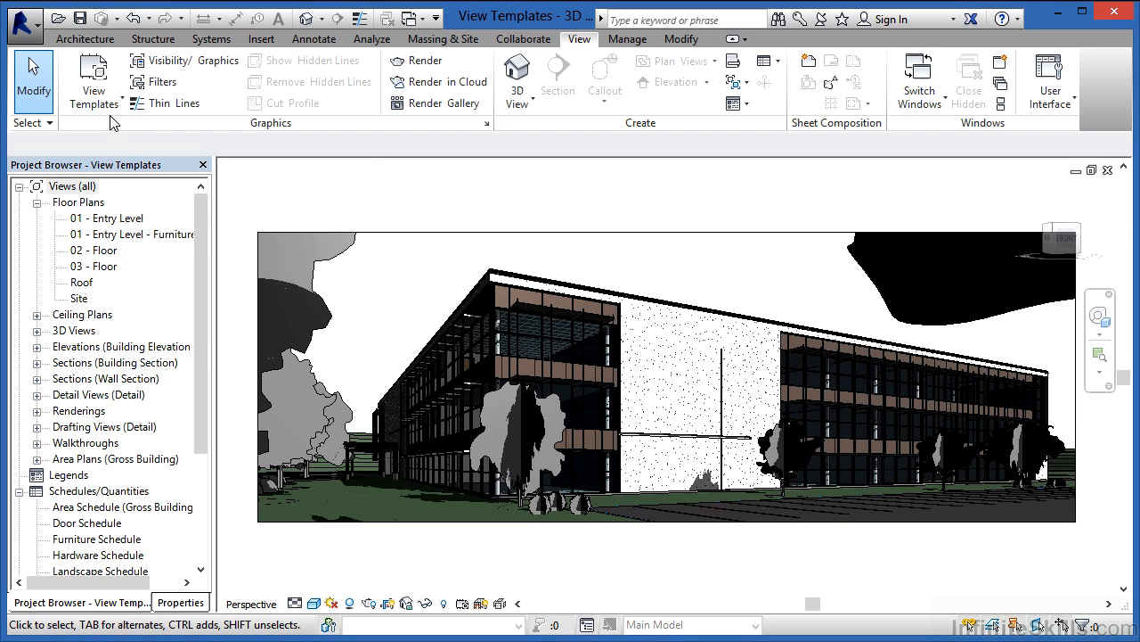
left_click(92, 81)
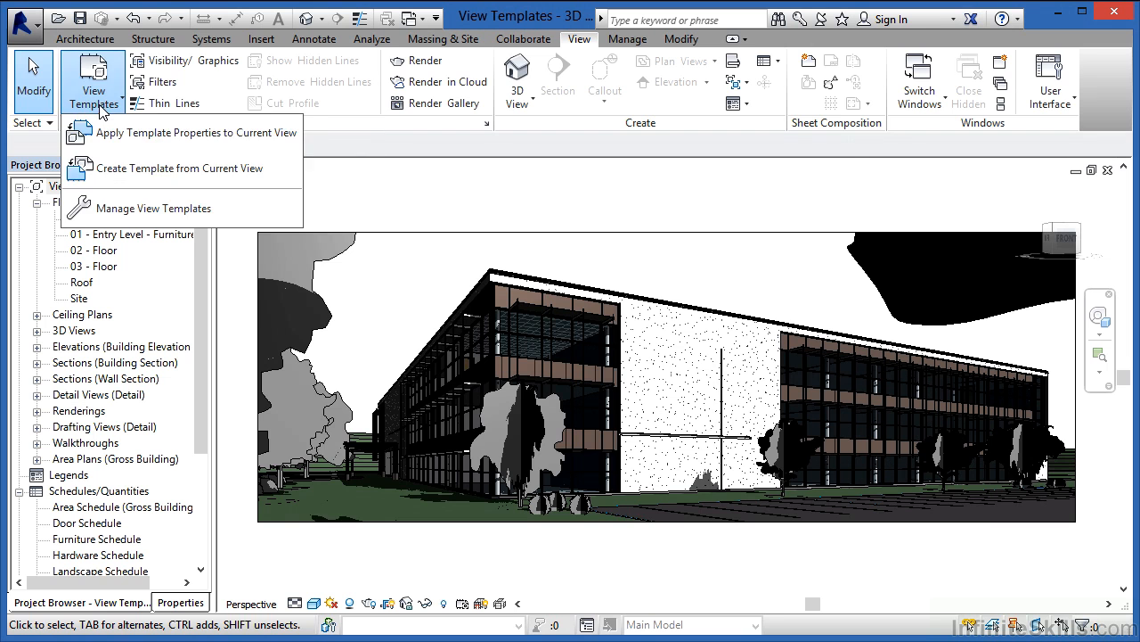
Inspect the template's V/G Overrides Model categories and cancel back without changes.
left_click(196, 132)
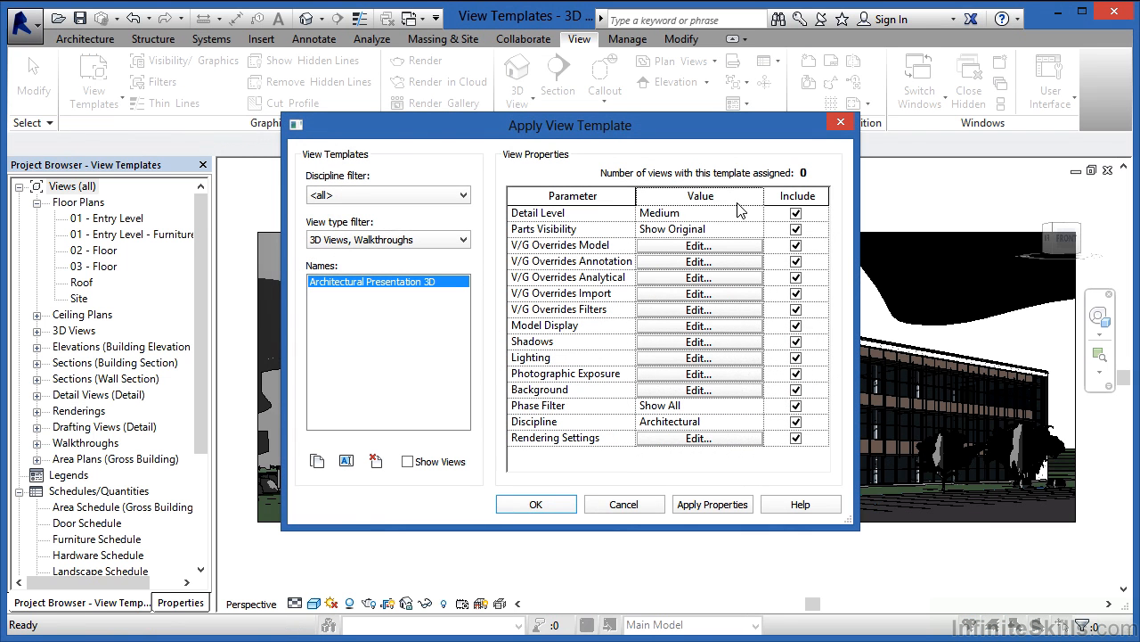
mouse_move(677, 248)
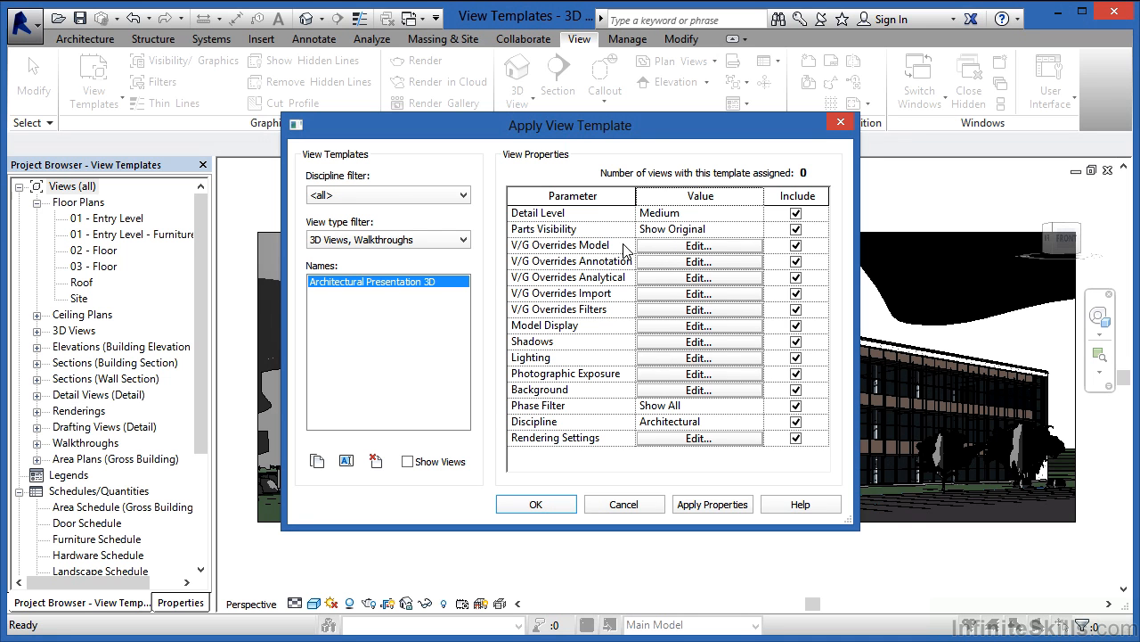
left_click(698, 246)
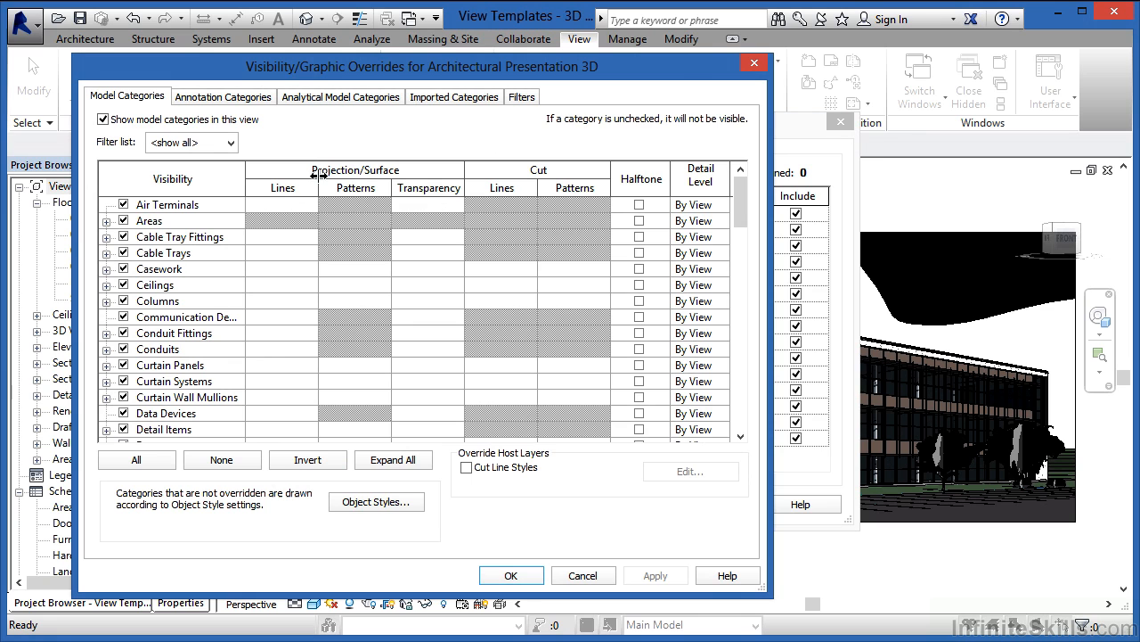
mouse_move(282, 385)
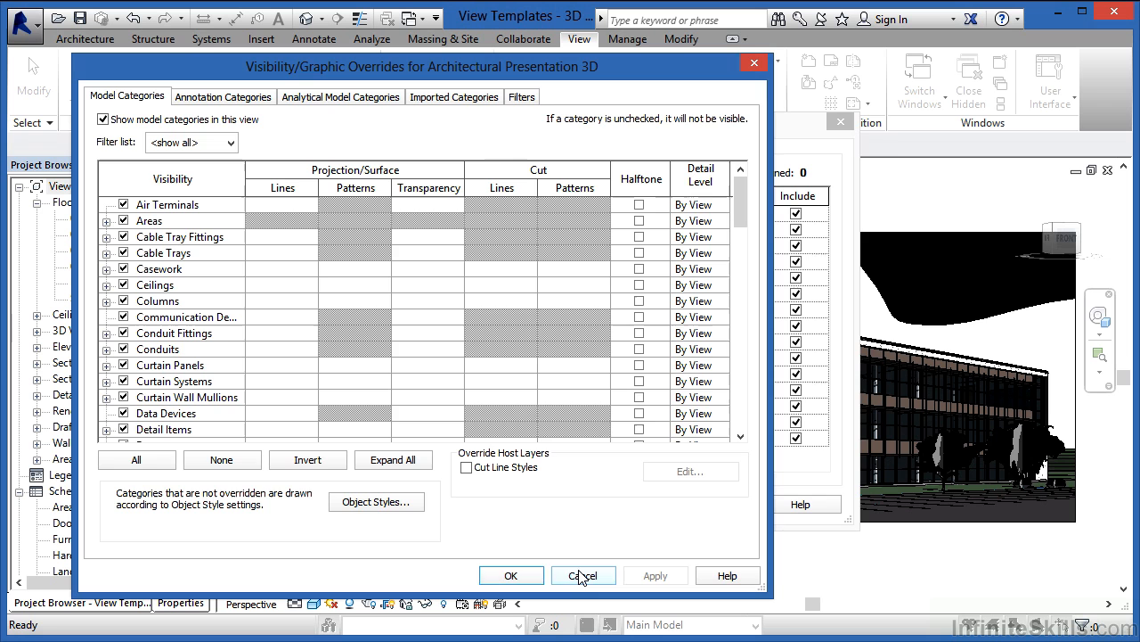
left_click(584, 574)
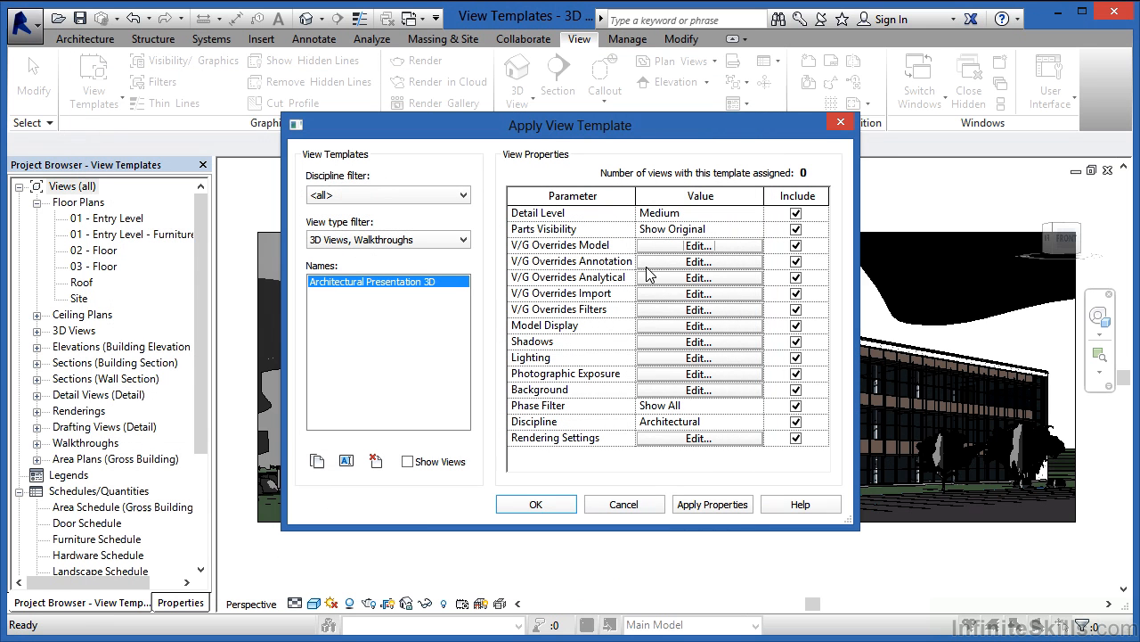
mouse_move(663, 441)
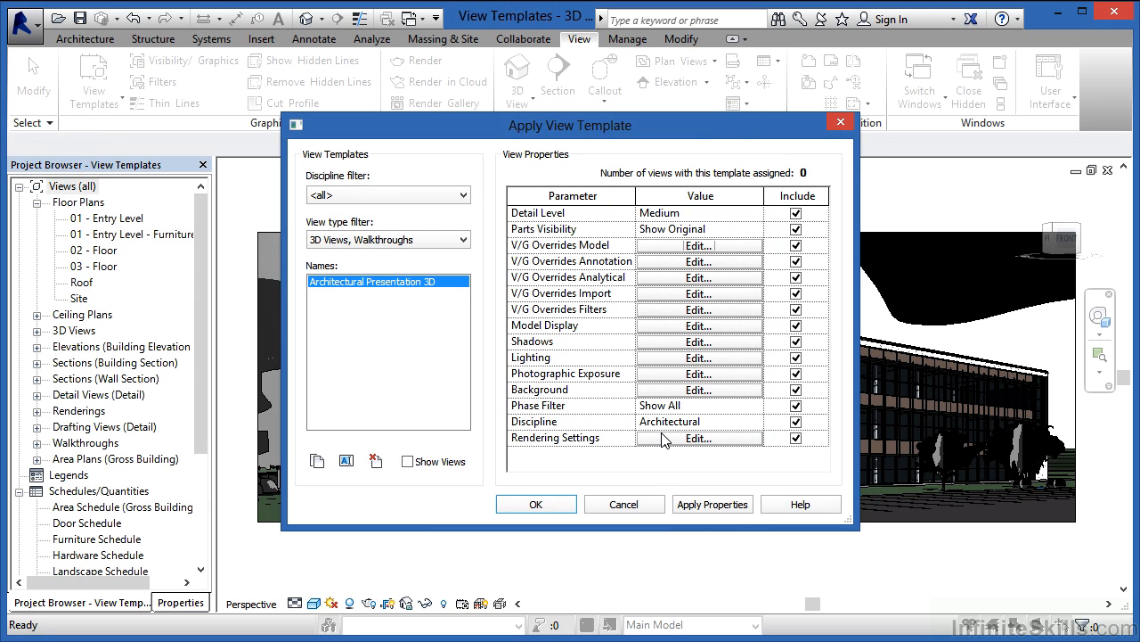
mouse_move(625, 504)
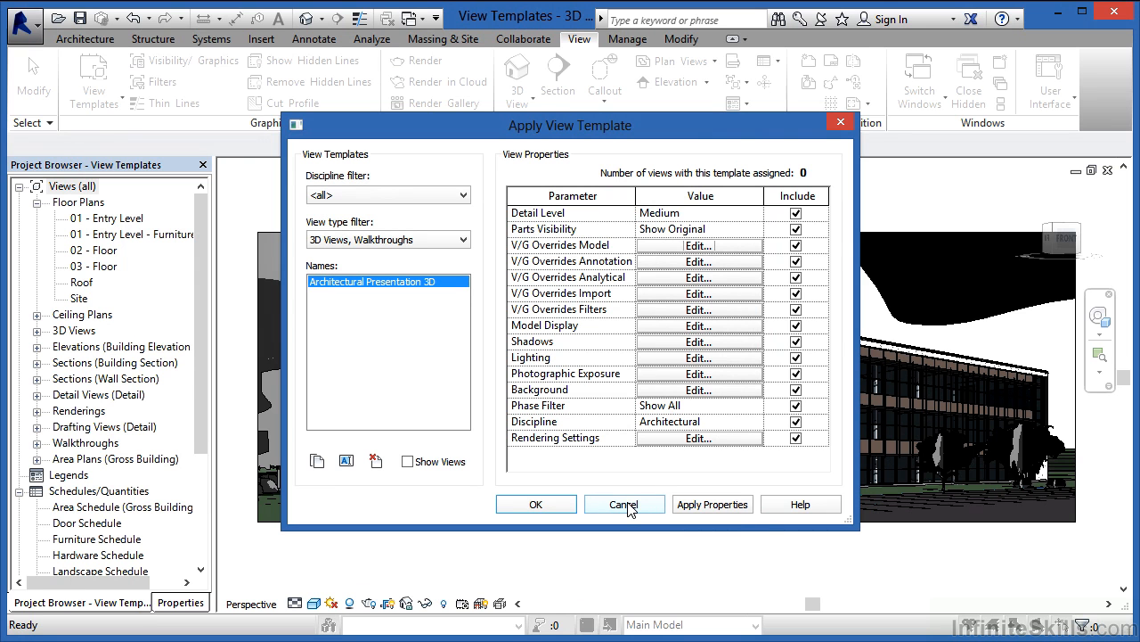
Cancel the Apply View Template dialog and show the 3D view's Properties with View Template <None>.
left_click(623, 502)
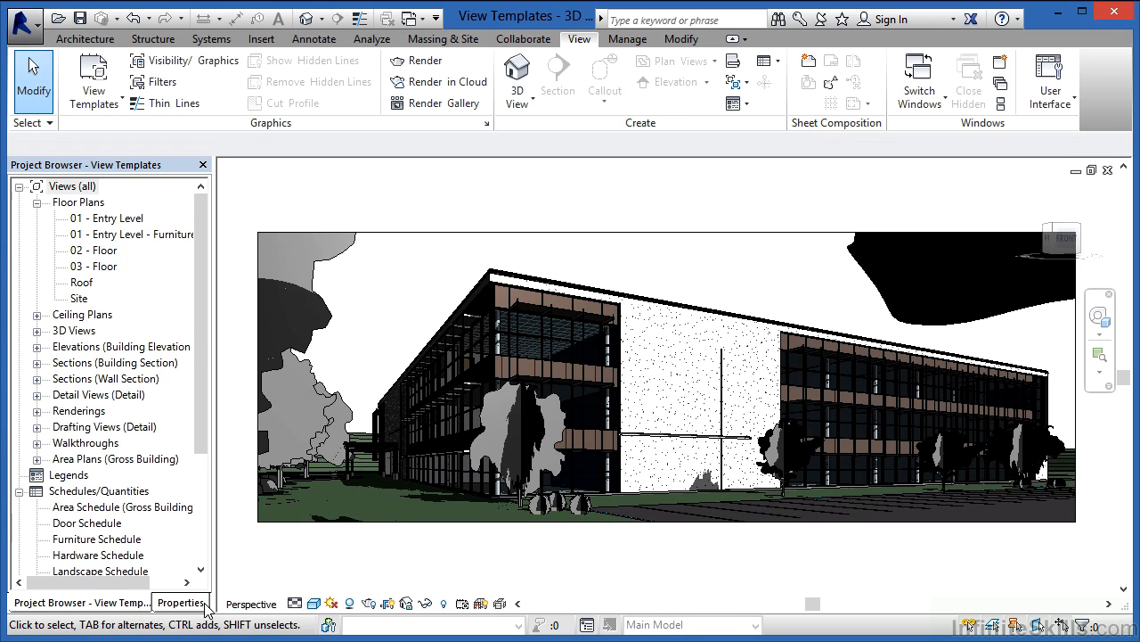
left_click(182, 603)
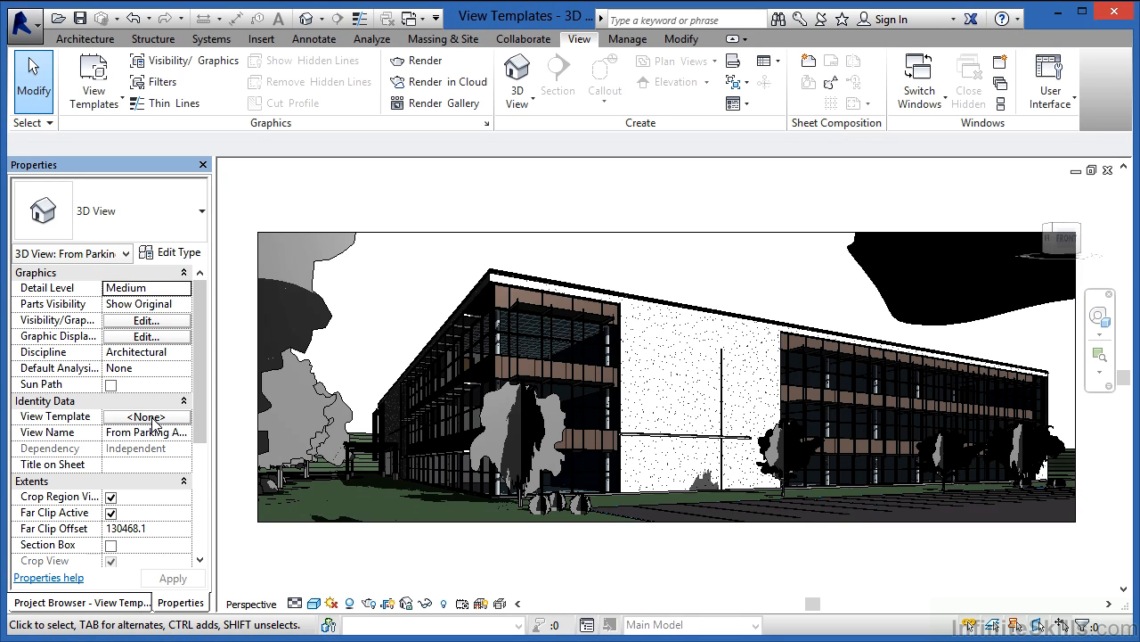
Set the 3D view's View Template property to Architectural Presentation 3D and confirm.
left_click(146, 417)
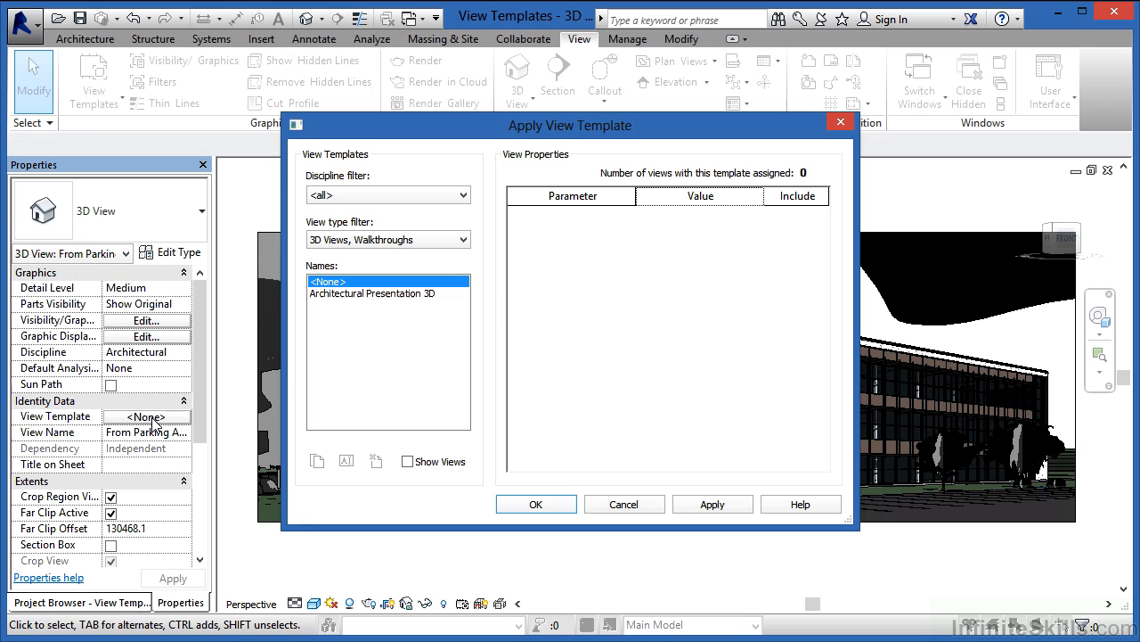
mouse_move(380, 306)
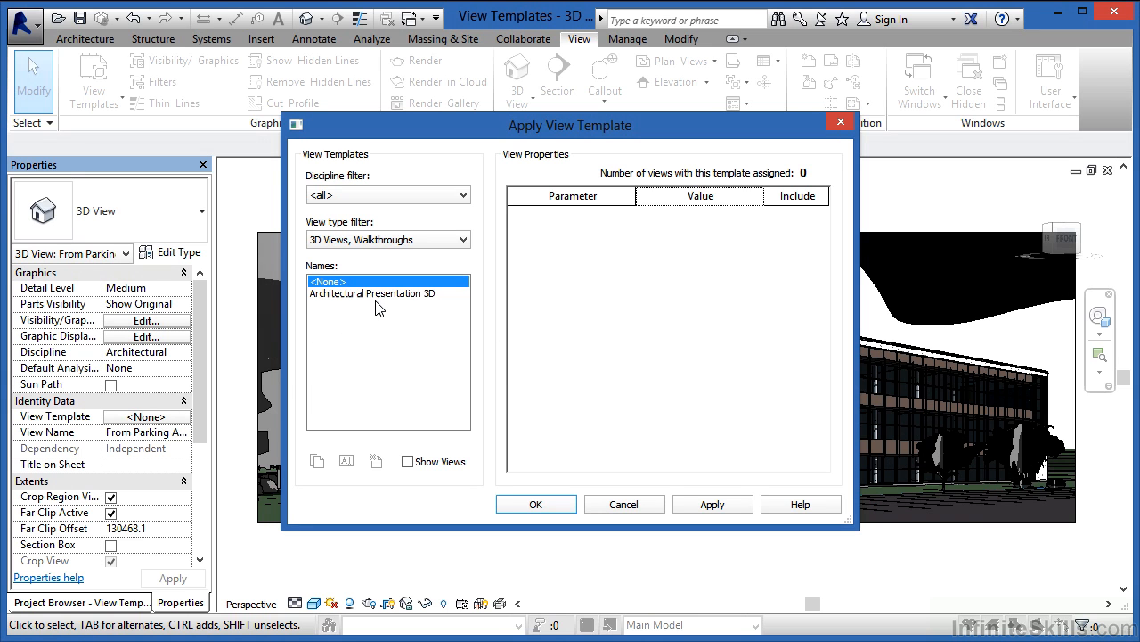
left_click(370, 292)
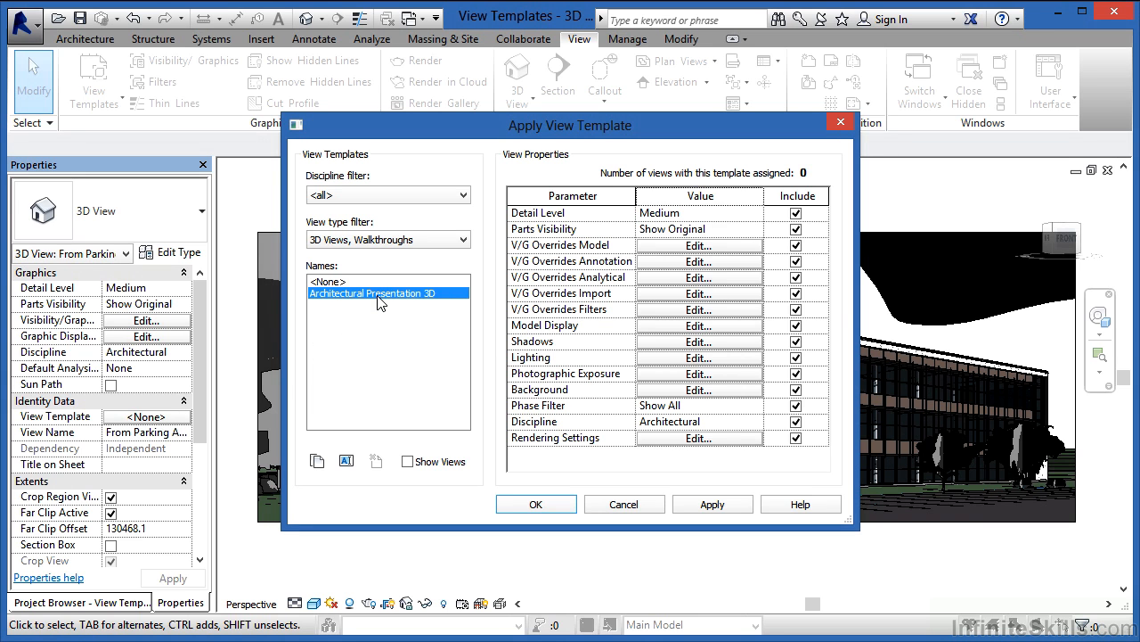
mouse_move(569, 427)
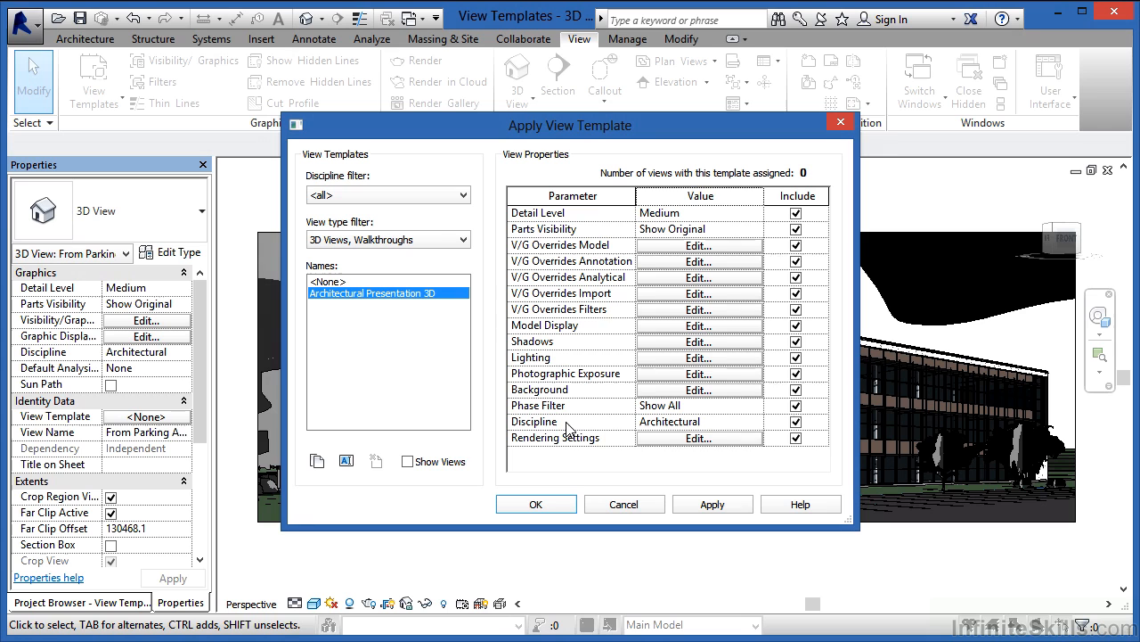
mouse_move(925, 428)
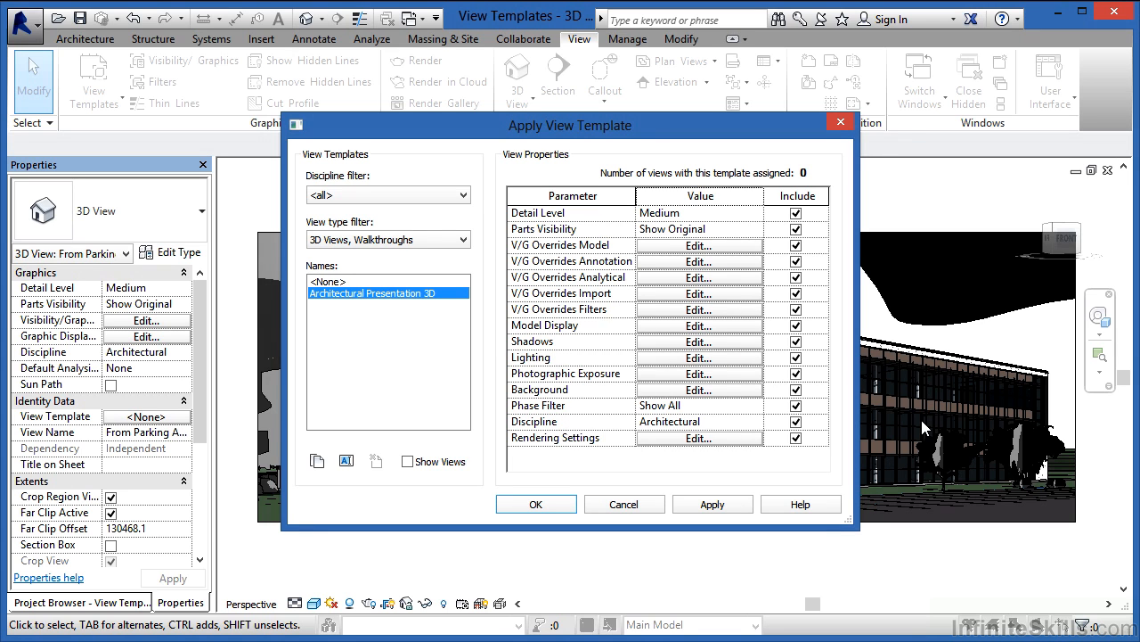
mouse_move(28, 429)
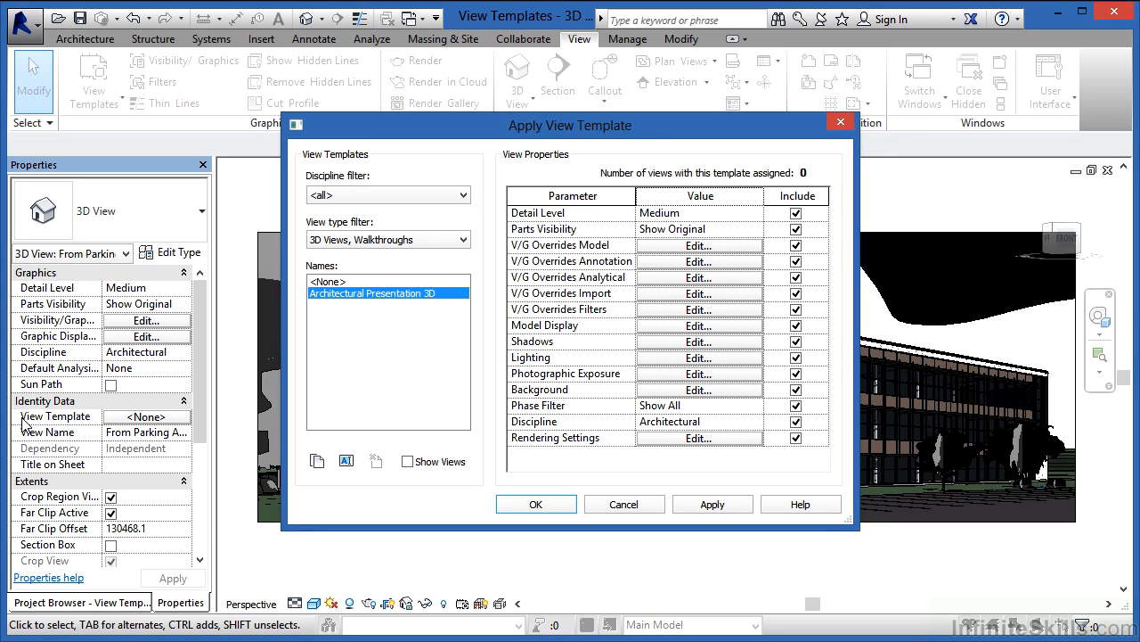
mouse_move(164, 435)
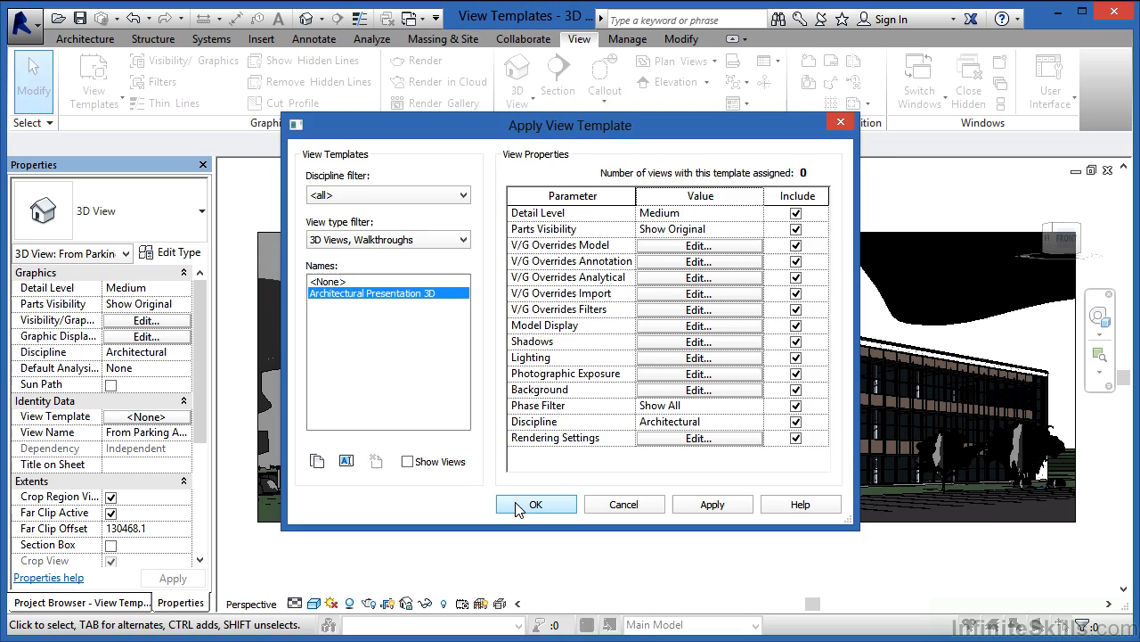
left_click(534, 505)
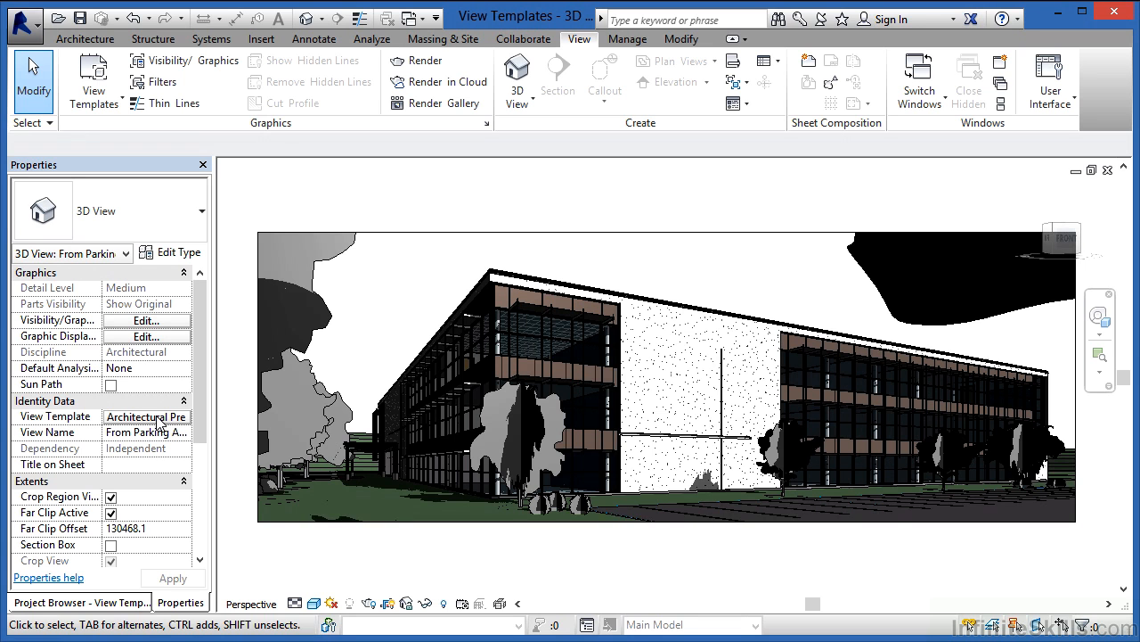
mouse_move(513, 516)
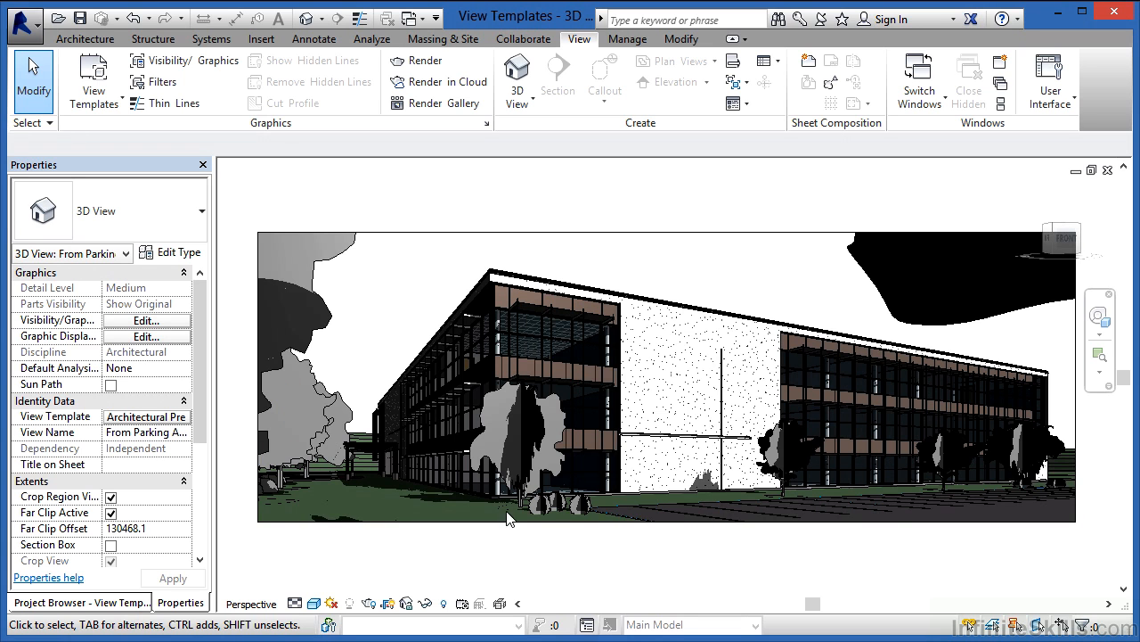
mouse_move(98, 80)
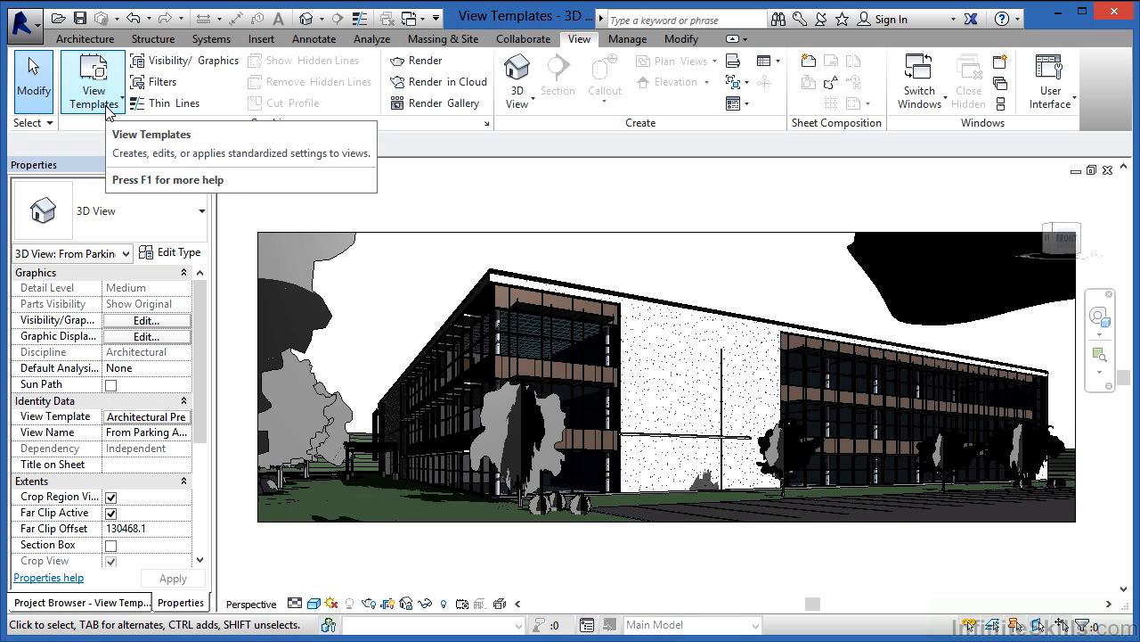
left_click(93, 80)
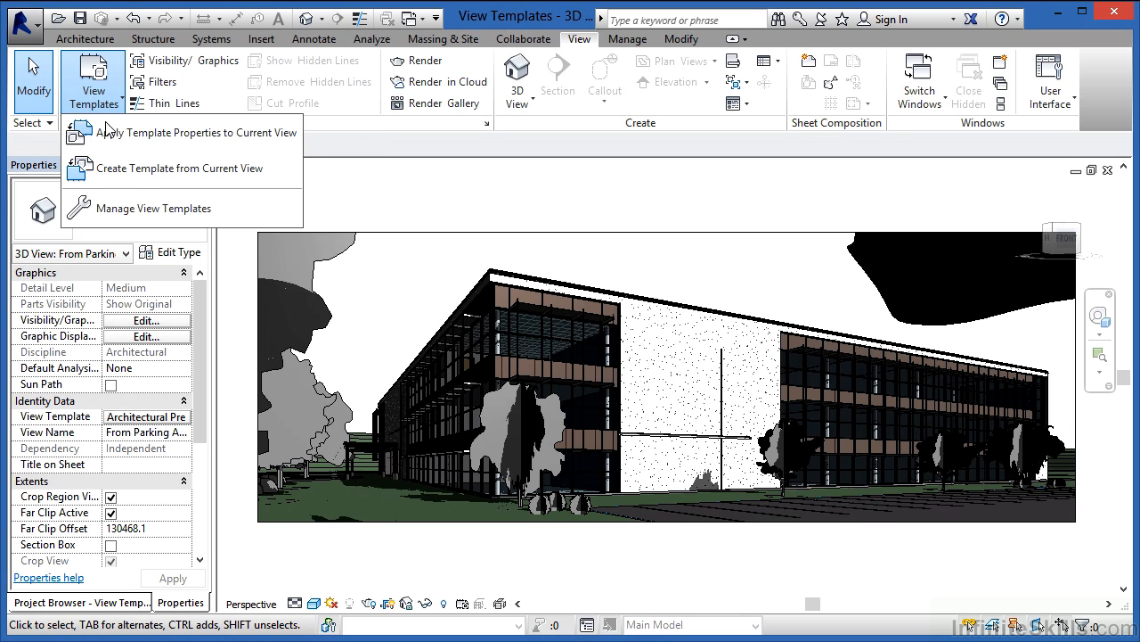
mouse_move(178, 167)
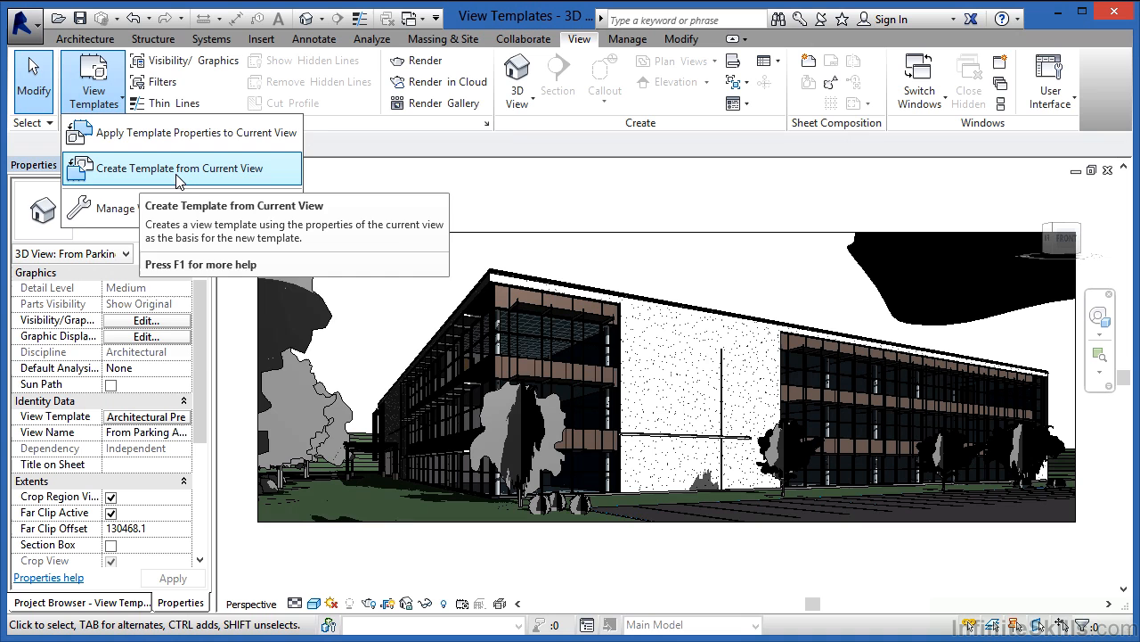
left_click(178, 168)
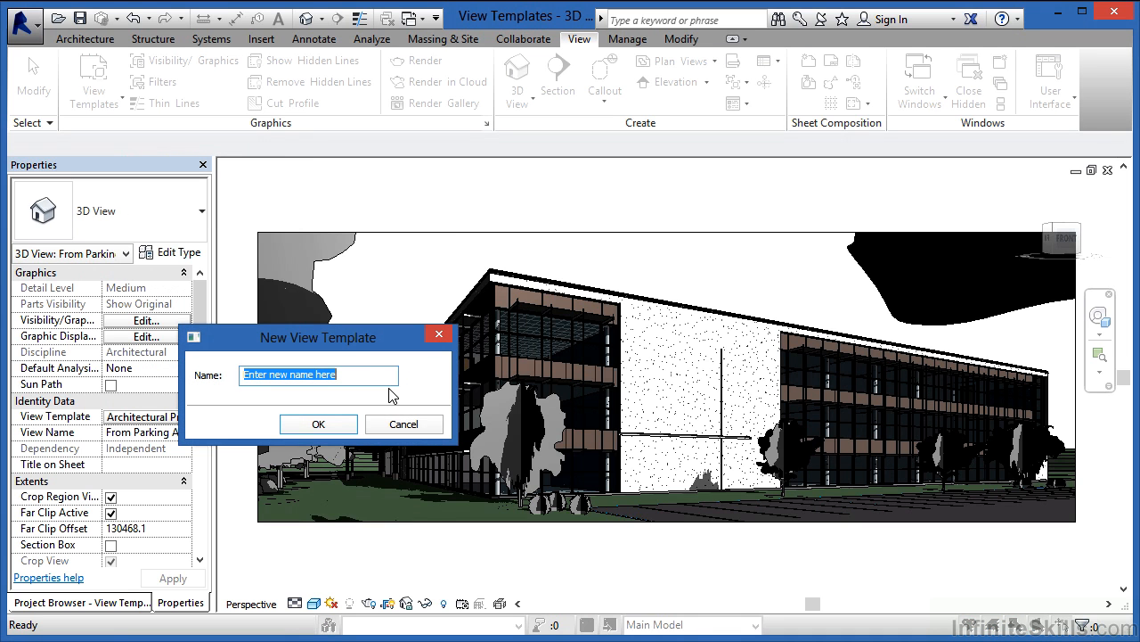
mouse_move(449, 570)
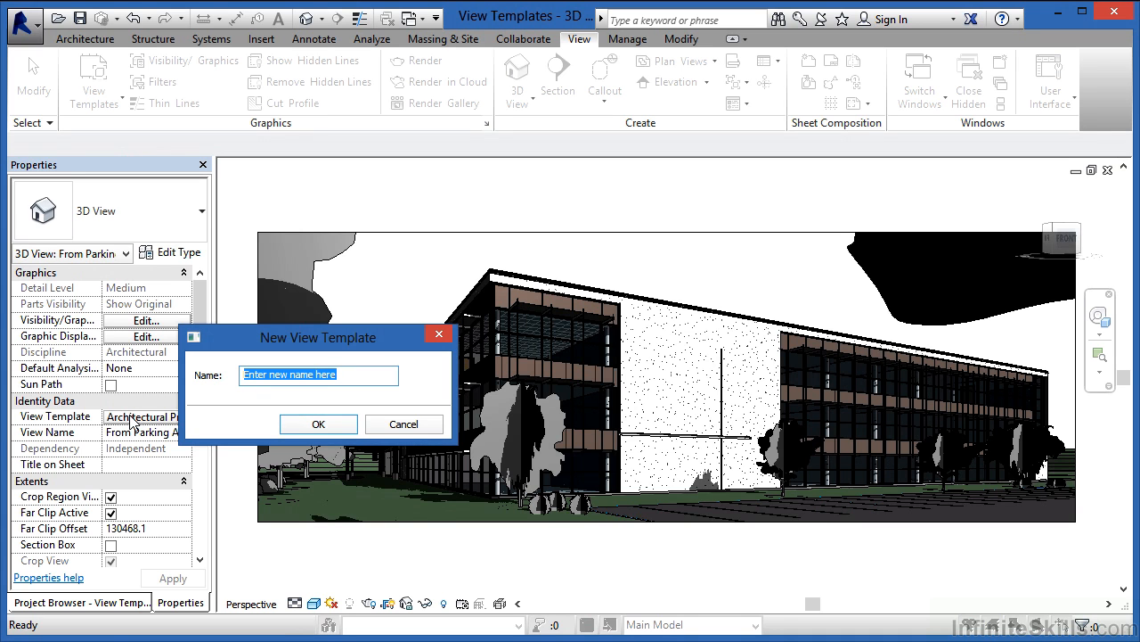
mouse_move(414, 562)
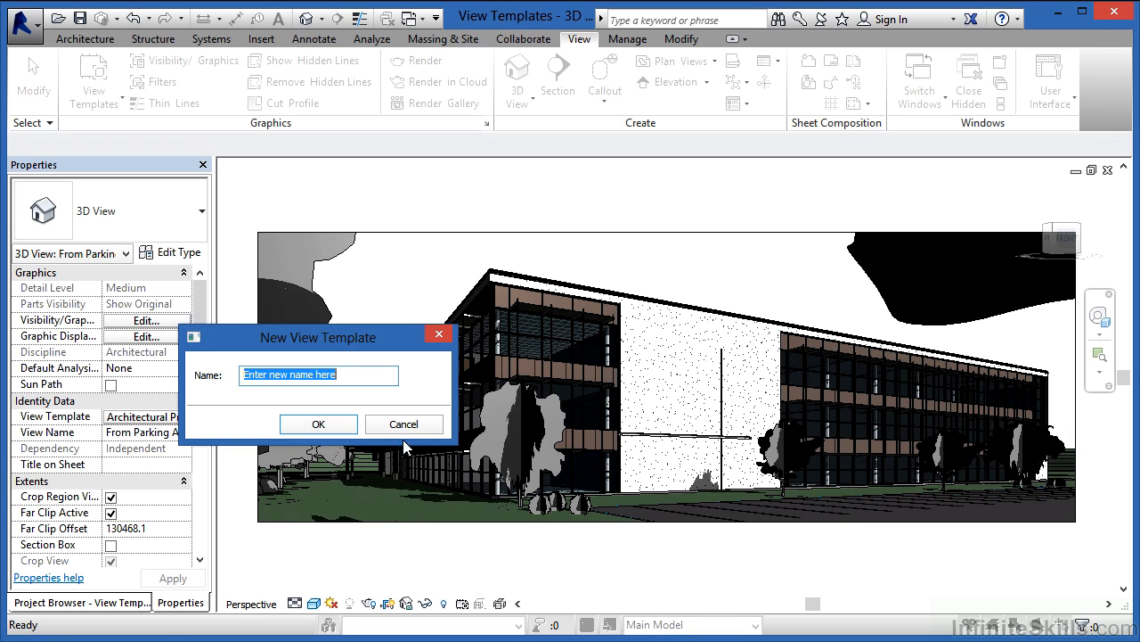
left_click(403, 424)
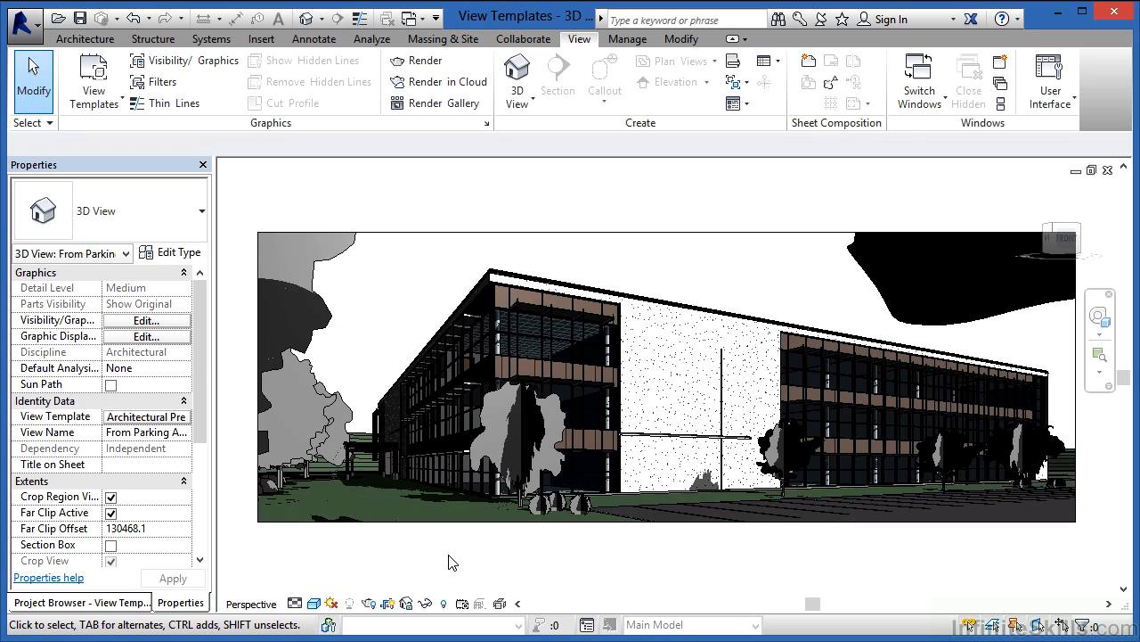
mouse_move(142, 147)
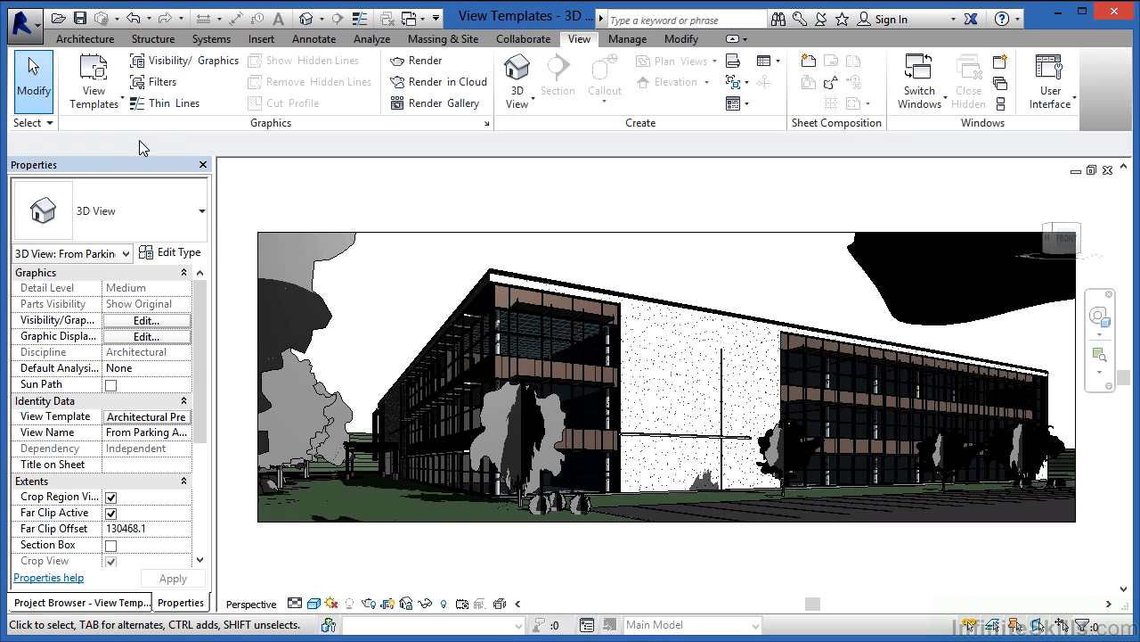
Reopen Apply Template Properties to Current View from the View Templates dropdown.
left_click(92, 81)
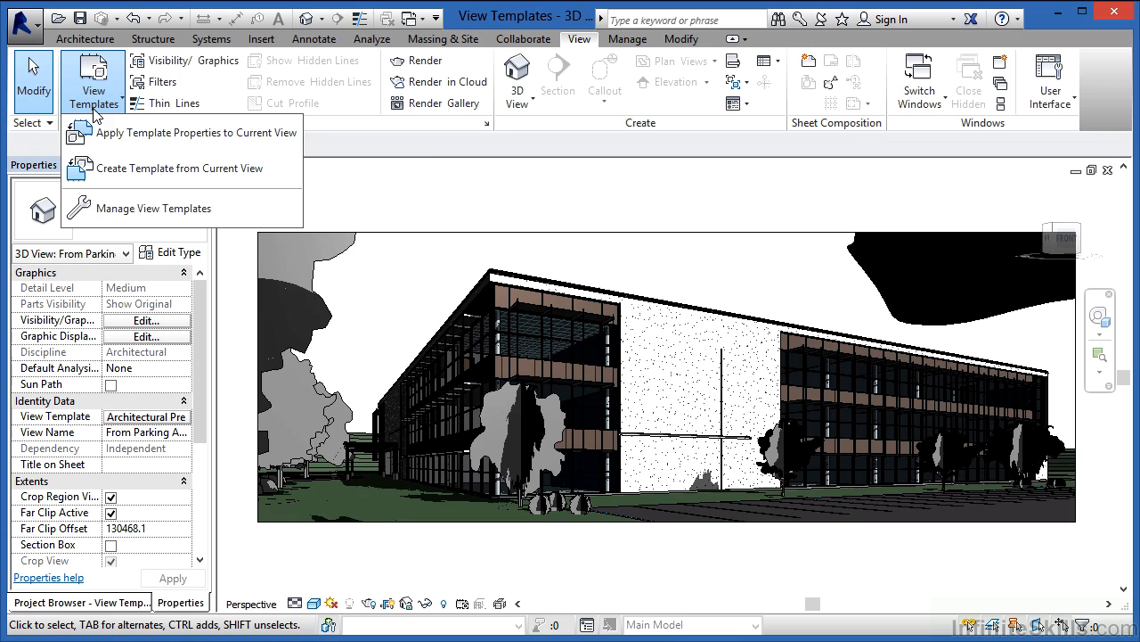
mouse_move(141, 142)
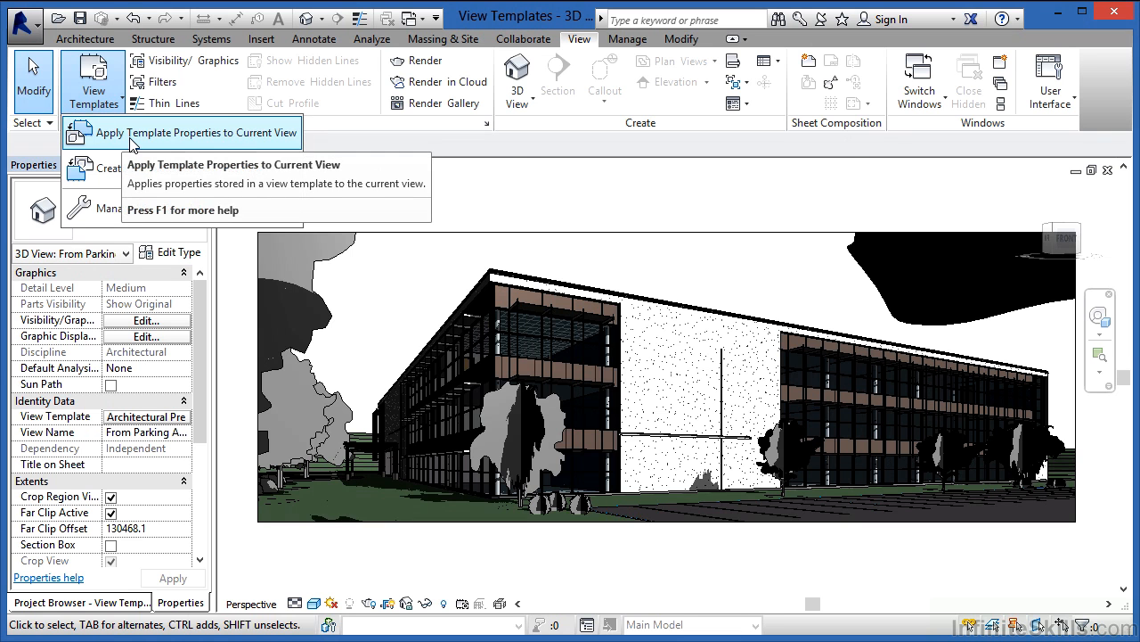
left_click(182, 132)
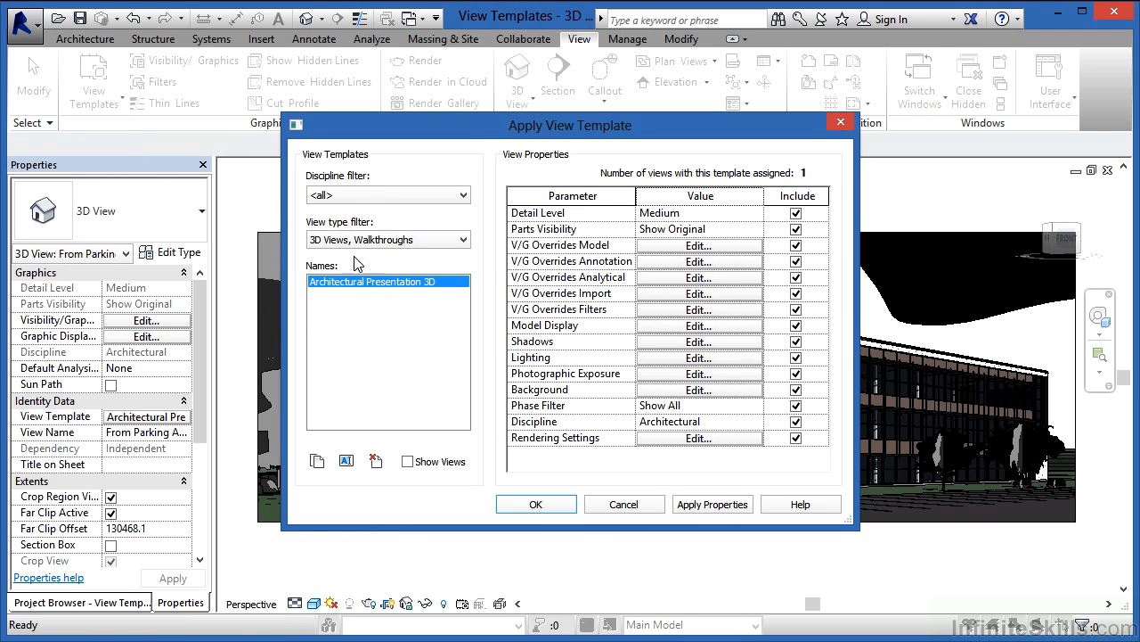
mouse_move(434, 386)
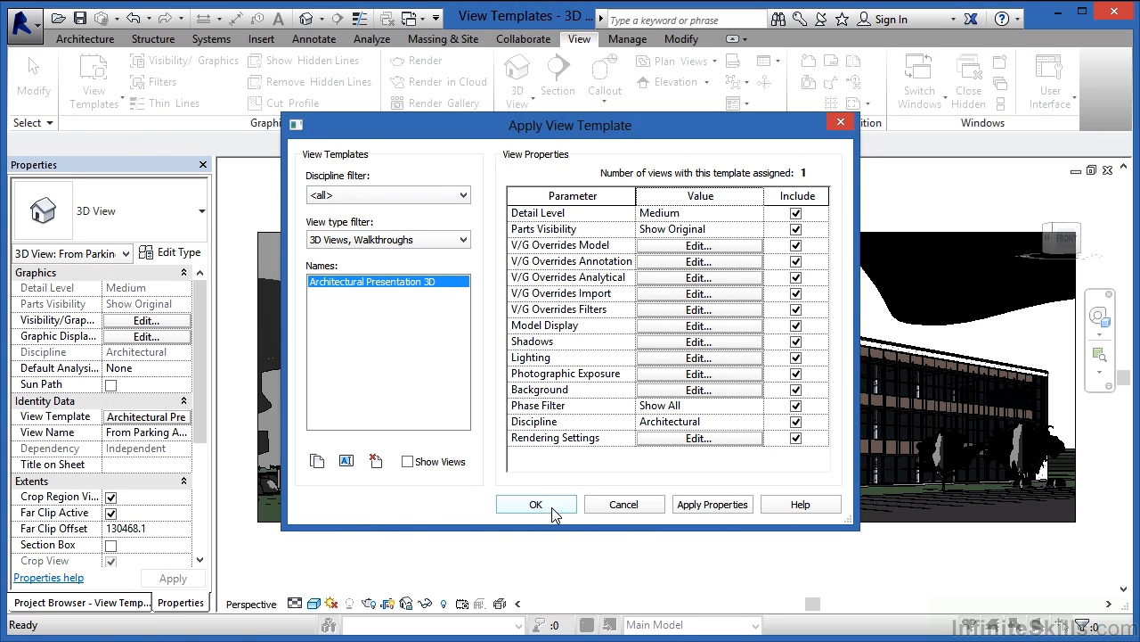
mouse_move(200, 428)
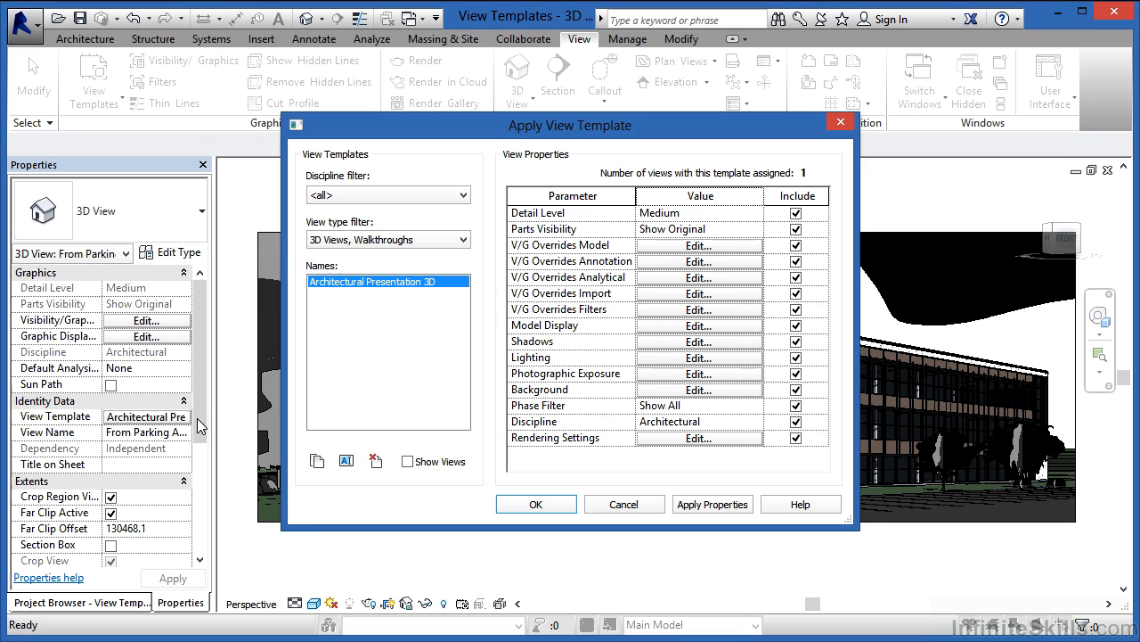
mouse_move(29, 432)
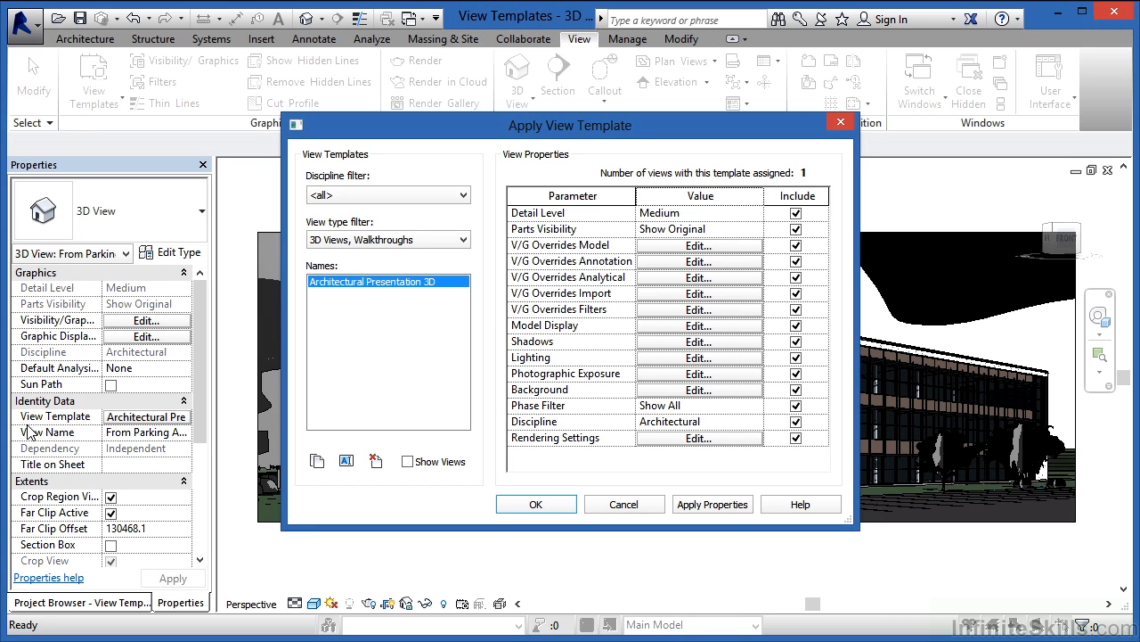
mouse_move(246, 446)
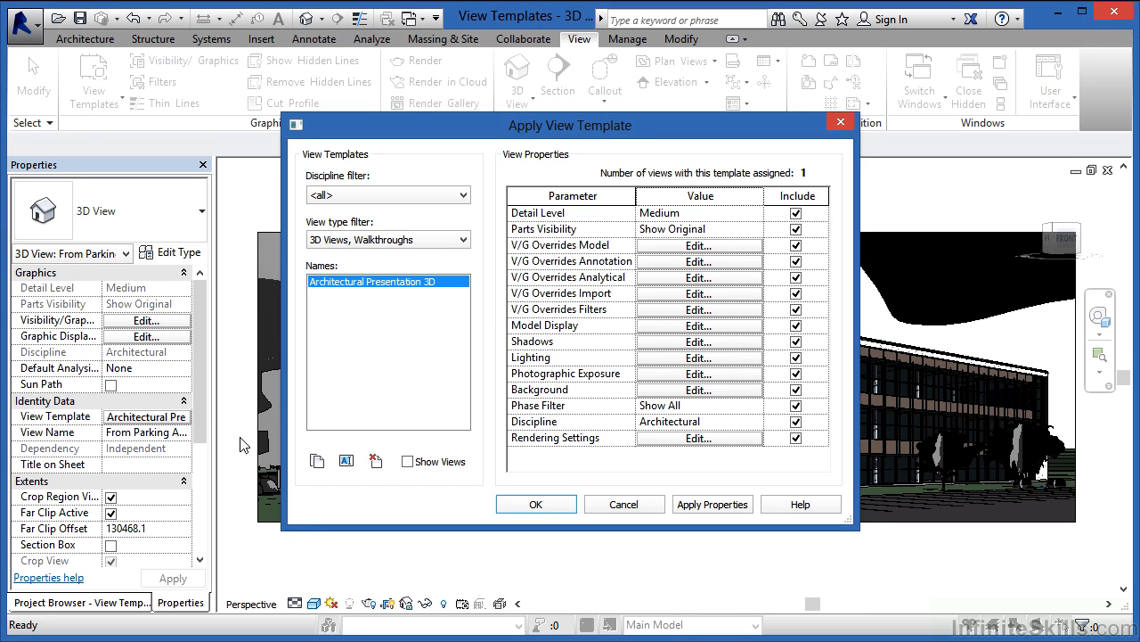
mouse_move(716, 263)
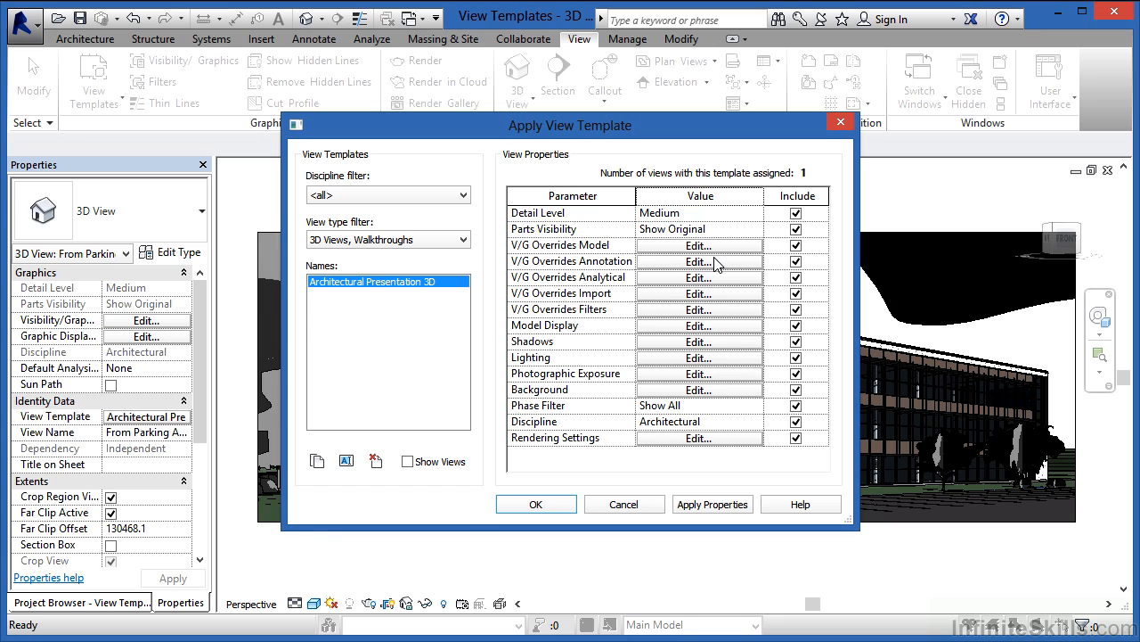